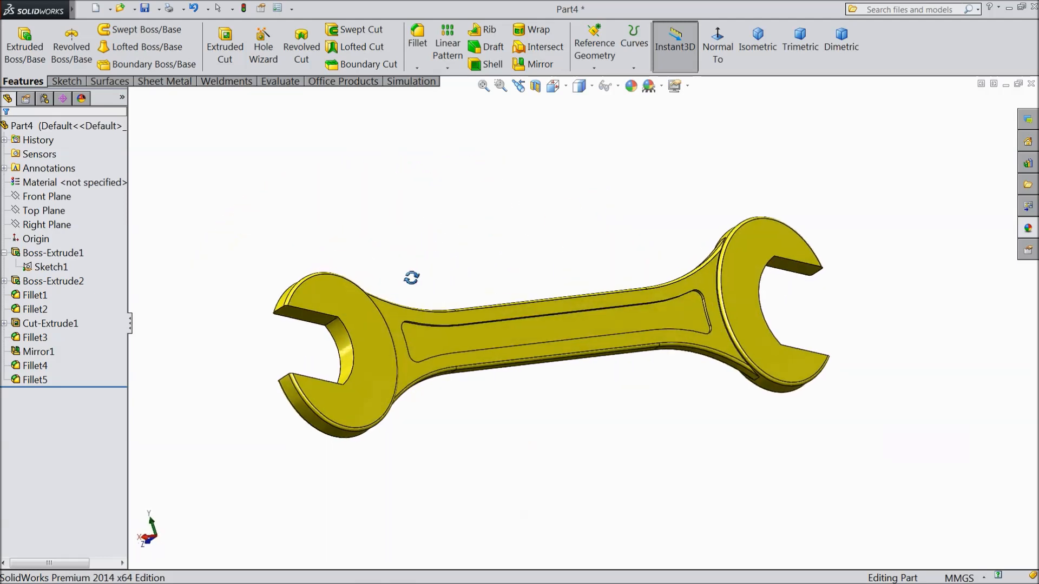
- Look over the finished spanner, then select the Front Plane of a new empty part
{"action": "left_click_drag", "start_coordinate": [411, 278], "coordinate": [573, 299]}
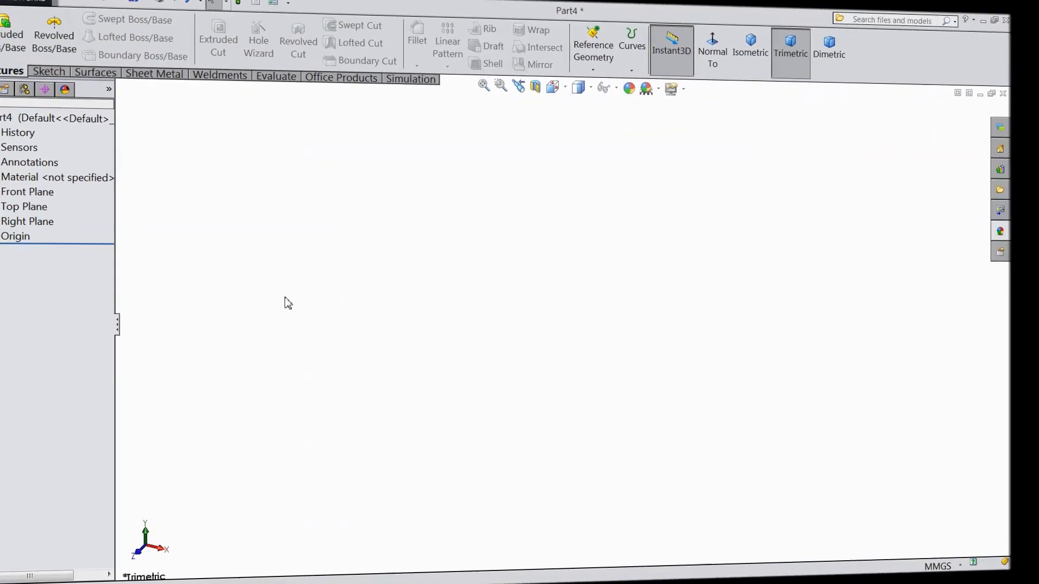
{"action": "left_click", "coordinate": [46, 196]}
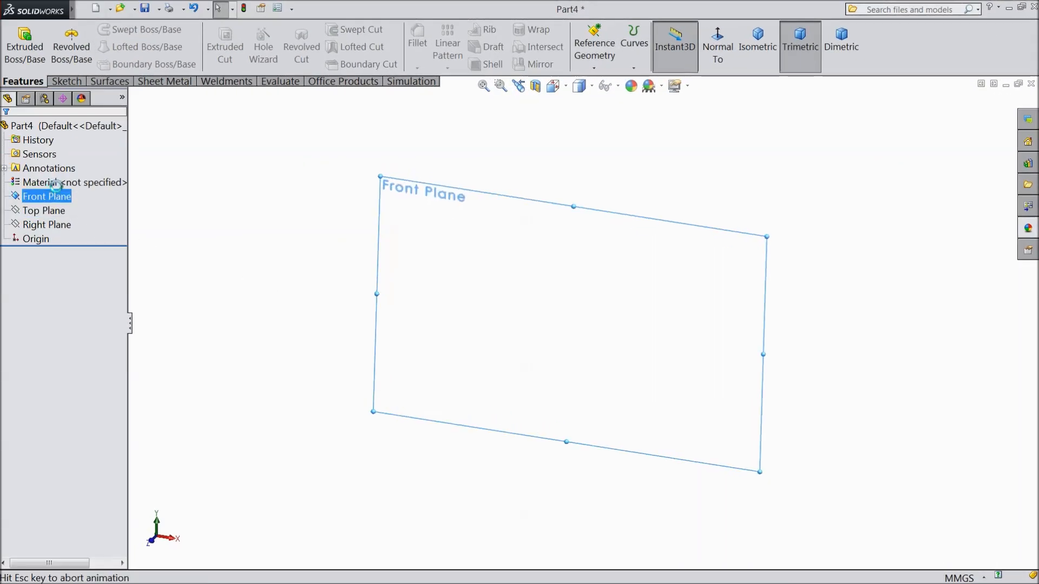
- Sketch a horizontal construction centreline from the origin and dimension it to 100 mm
{"action": "left_click", "coordinate": [47, 196]}
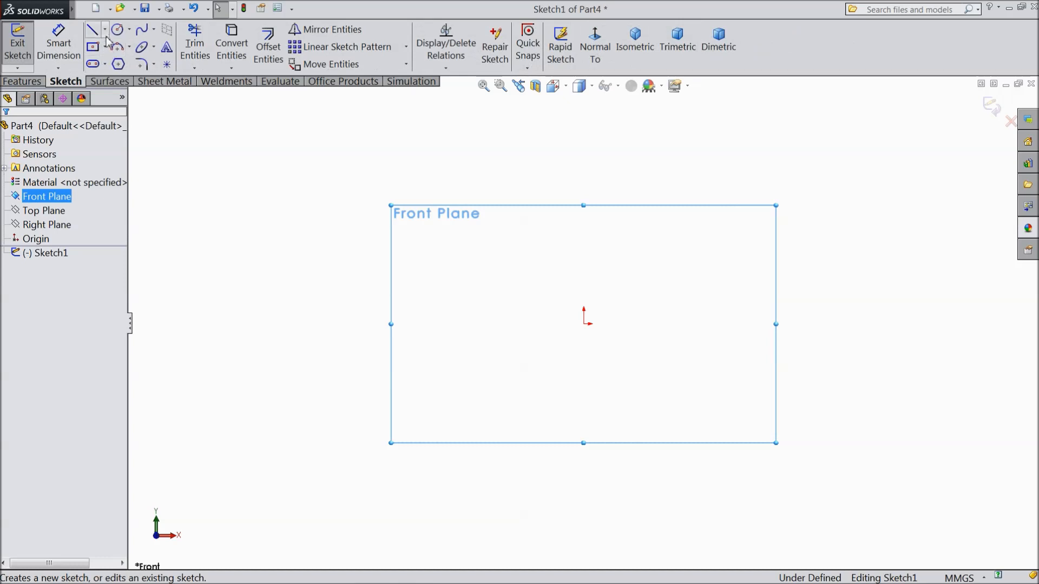
{"action": "left_click", "coordinate": [95, 28]}
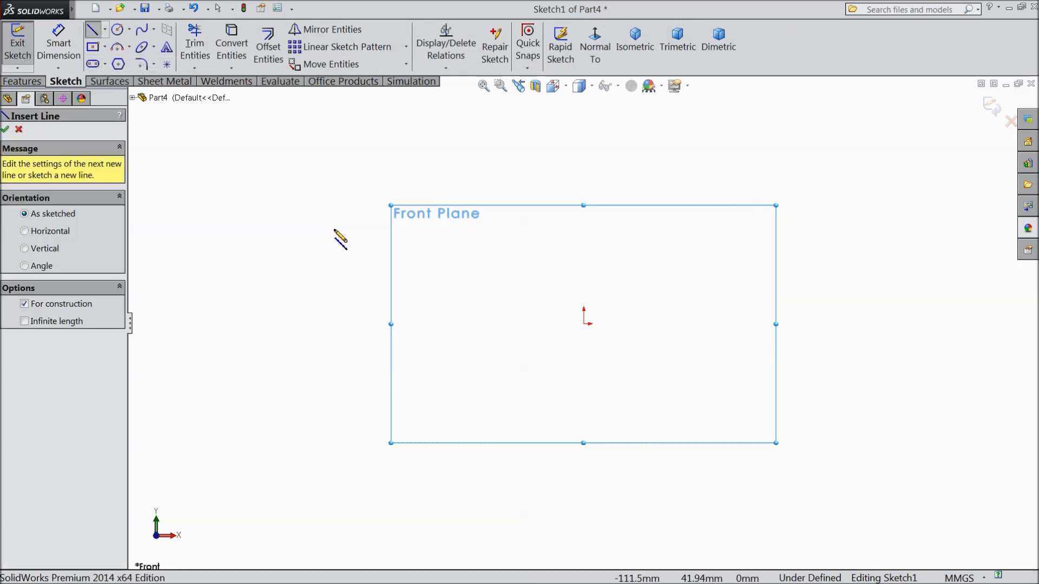
{"action": "left_click_drag", "start_coordinate": [415, 323], "coordinate": [590, 323]}
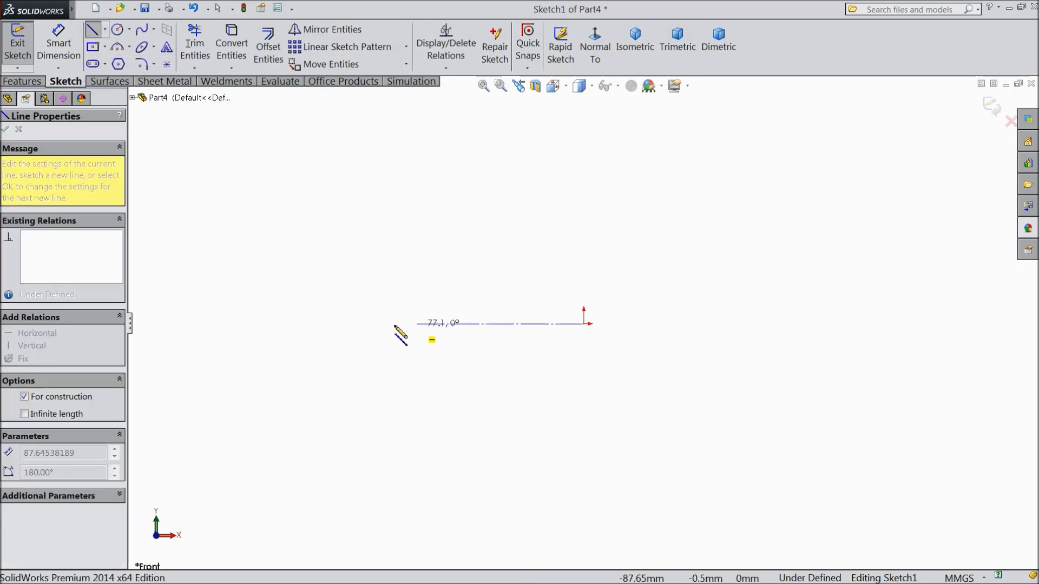
{"action": "right_click", "coordinate": [402, 338]}
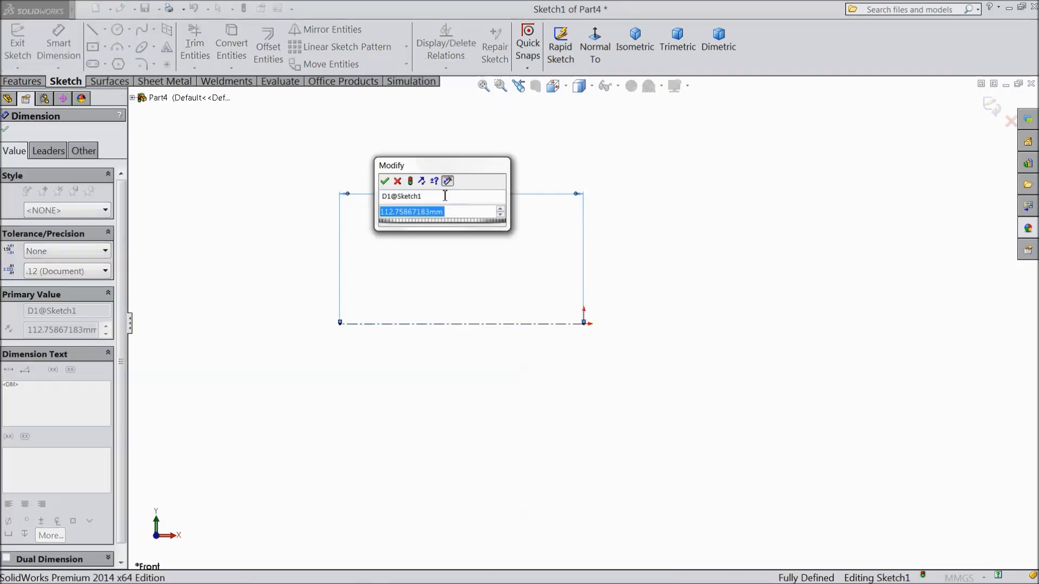
{"action": "type", "text": "100"}
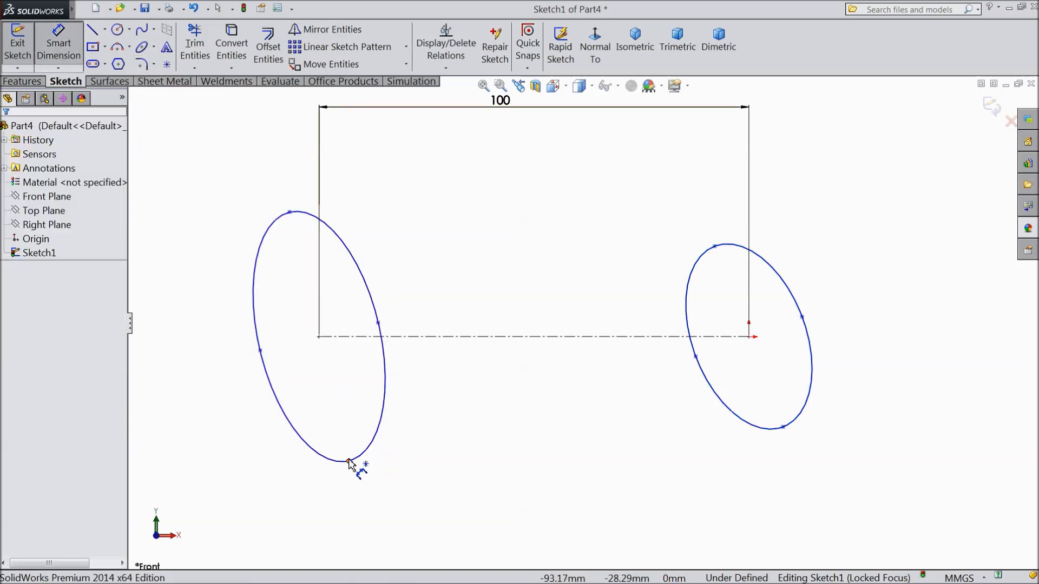
- Dimension the left ellipse's axes to 32 by 25 mm
{"action": "left_click", "coordinate": [347, 461]}
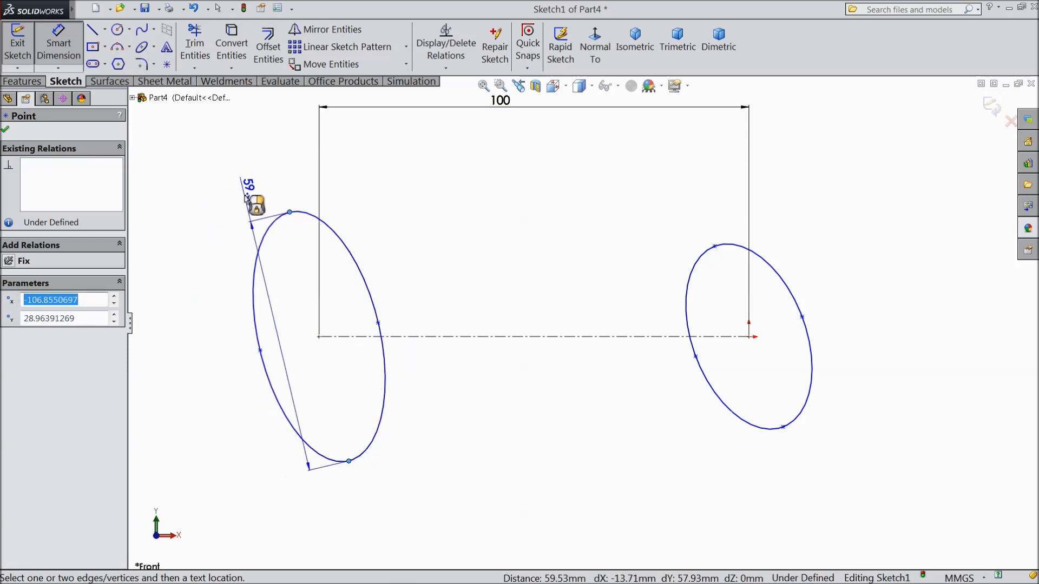
{"action": "left_click", "coordinate": [252, 199]}
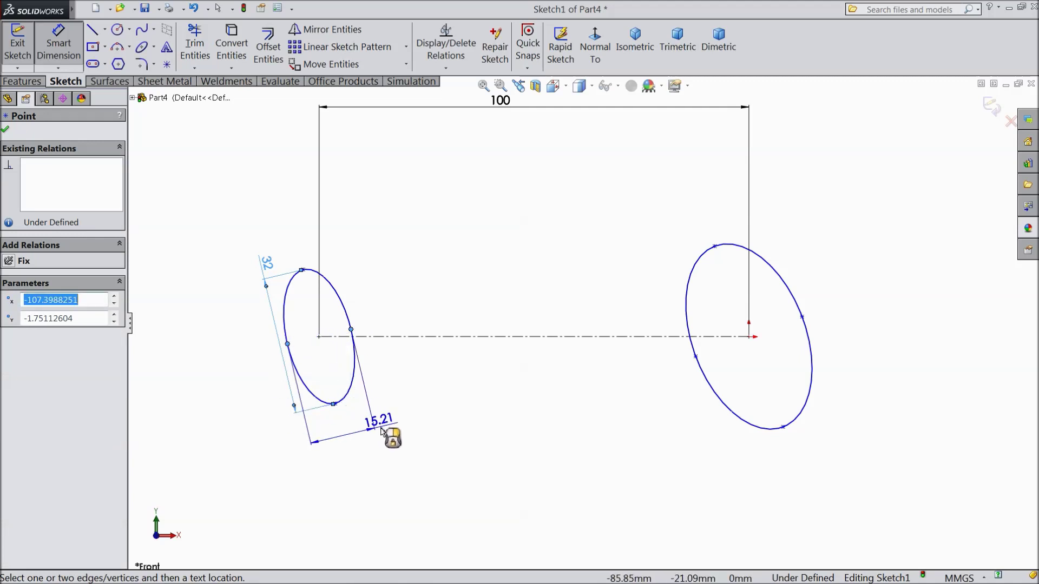
{"action": "left_click", "coordinate": [385, 434]}
{"action": "type", "text": "25"}
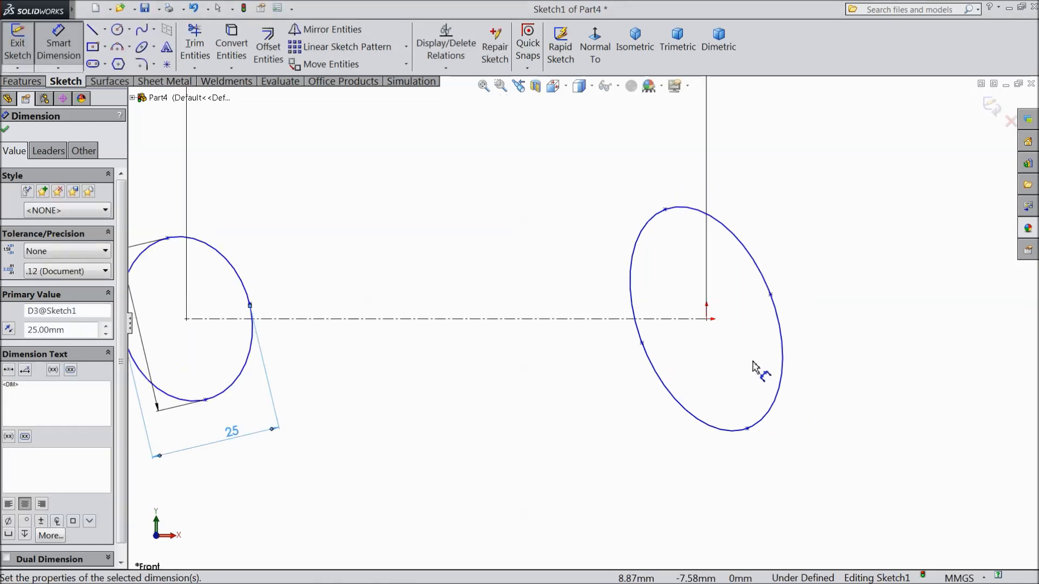
- Dimension the right ellipse to 30 by 25 mm and move the left 25 dimension below its ellipse
{"action": "left_click", "coordinate": [747, 427]}
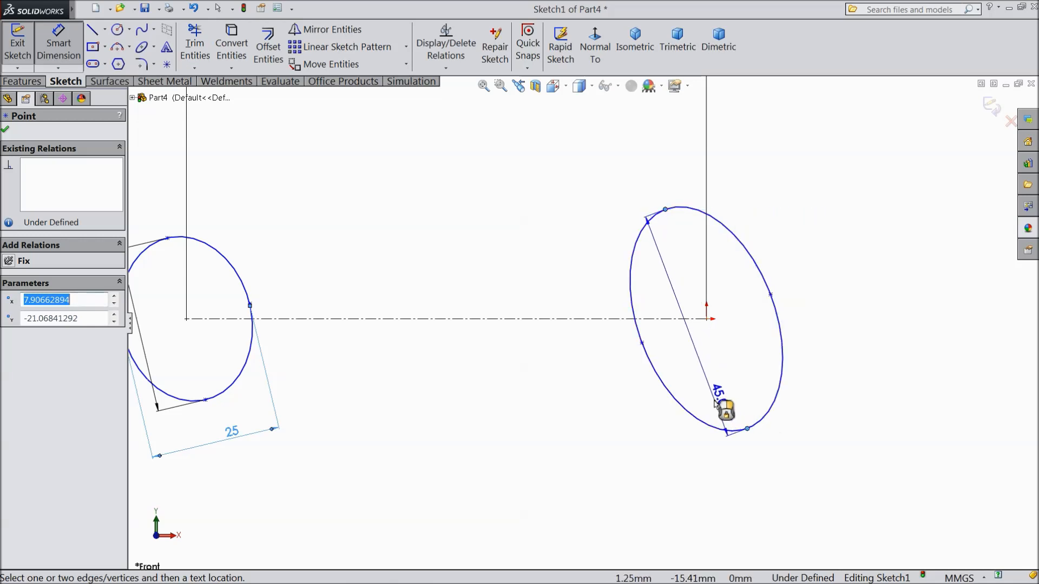
{"action": "left_click", "coordinate": [725, 414]}
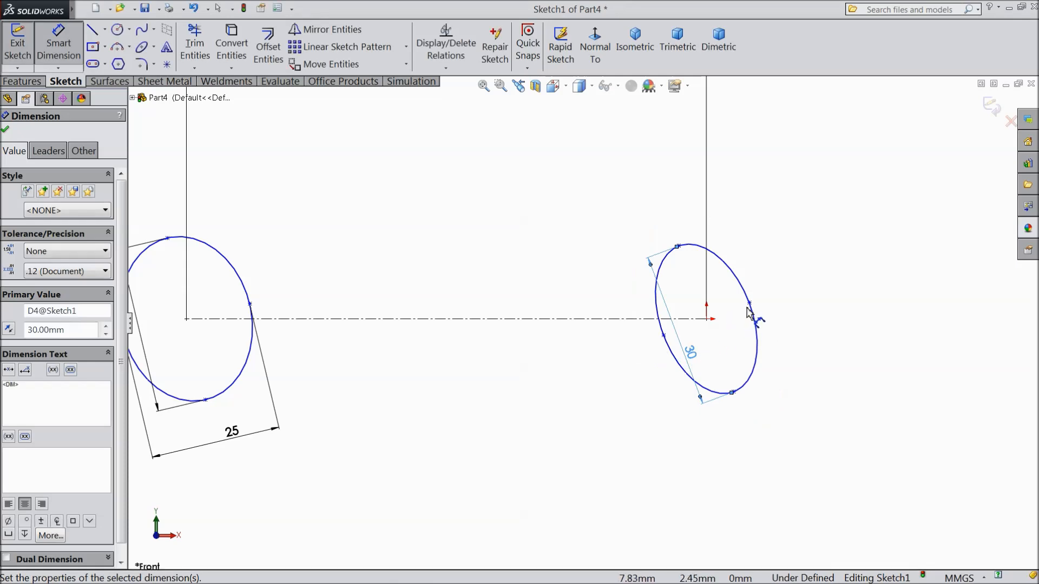
{"action": "left_click", "coordinate": [731, 393]}
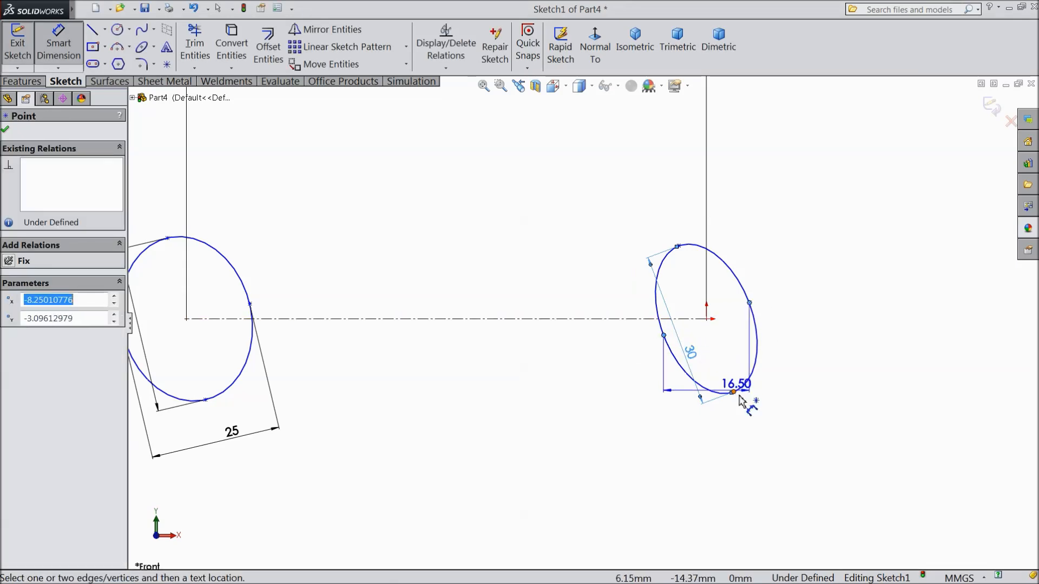
{"action": "left_click", "coordinate": [734, 384]}
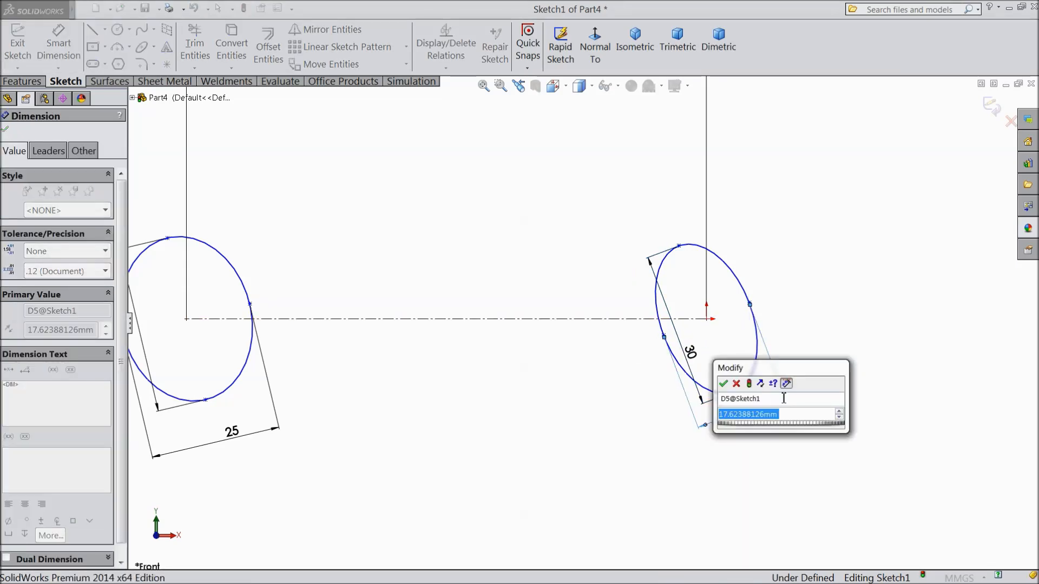
{"action": "left_click", "coordinate": [726, 384]}
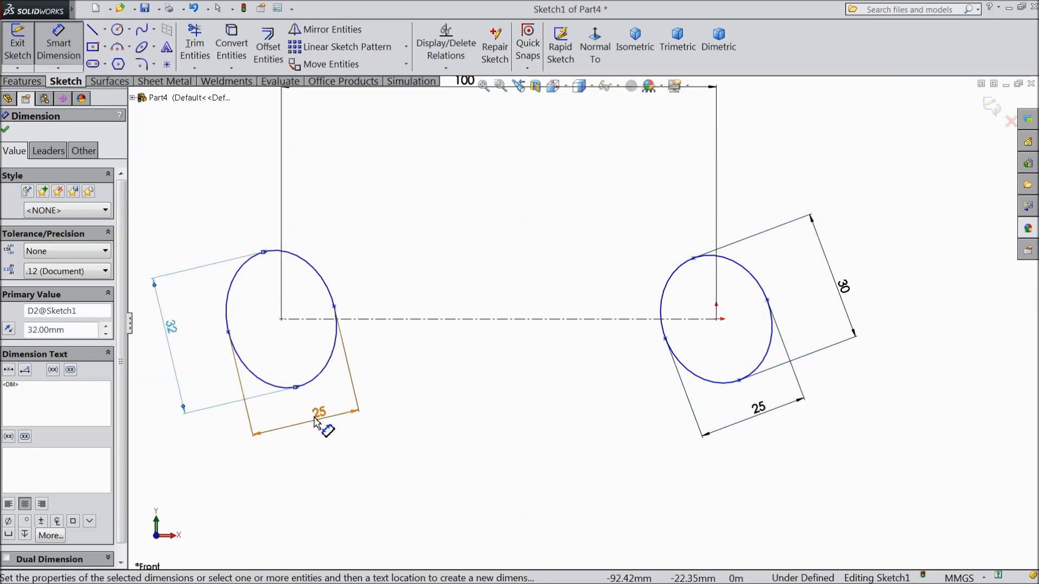
{"action": "left_click_drag", "start_coordinate": [320, 412], "coordinate": [337, 428]}
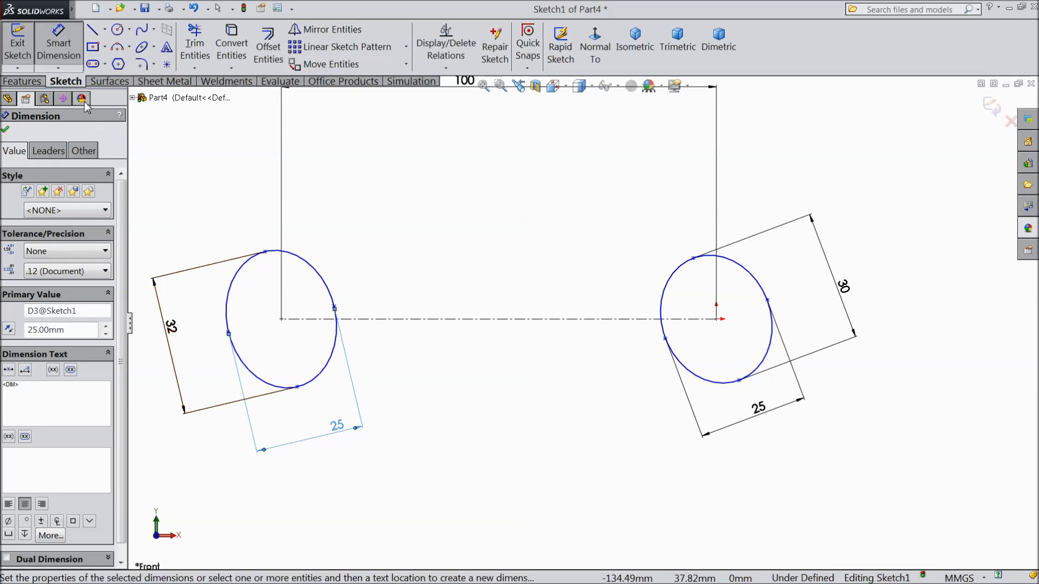
- Draw construction axis lines through the left and right ellipses
{"action": "left_click", "coordinate": [93, 28]}
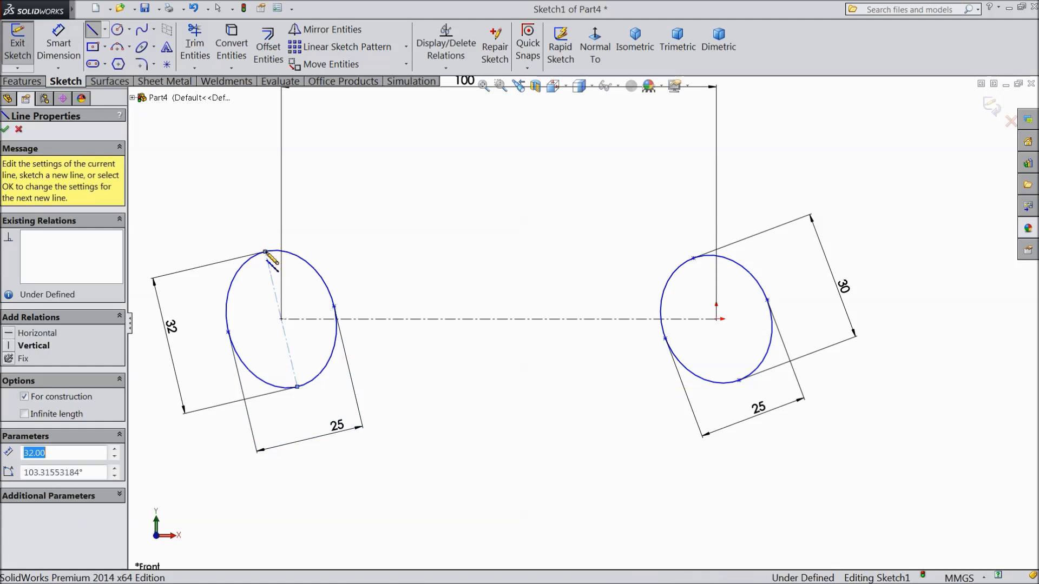
{"action": "left_click", "coordinate": [7, 130]}
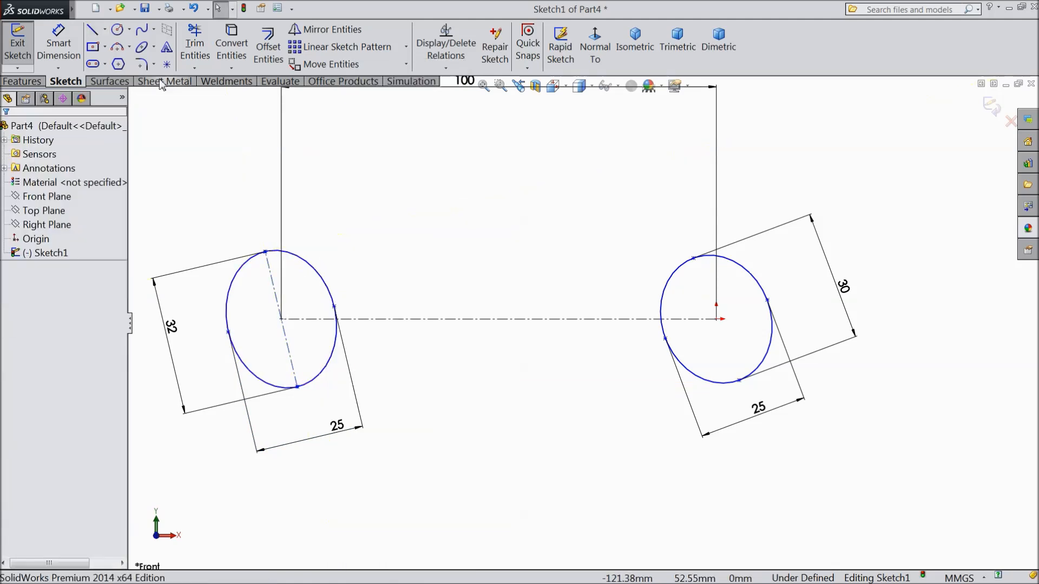
{"action": "left_click", "coordinate": [94, 28]}
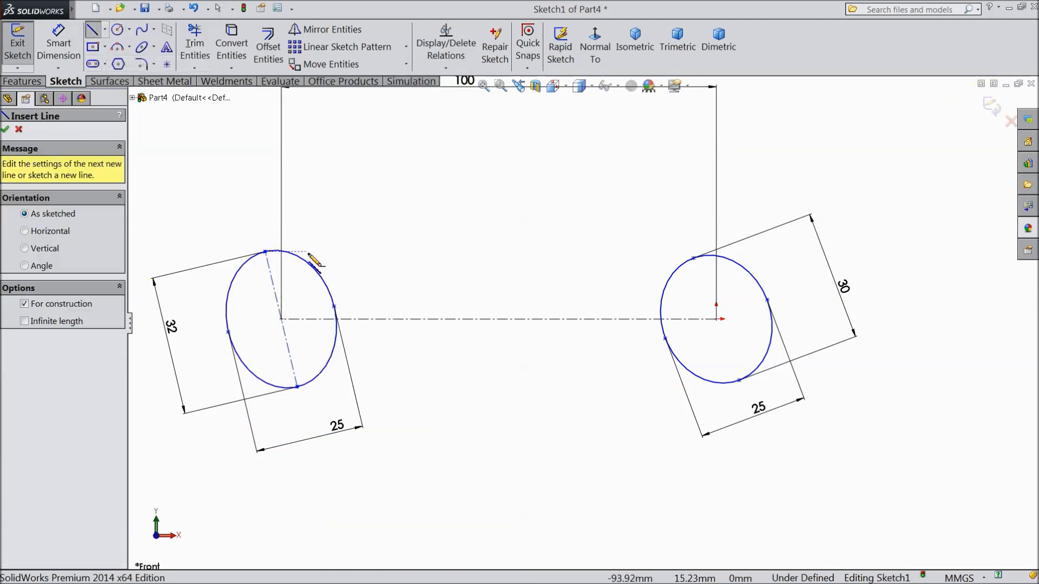
{"action": "left_click_drag", "start_coordinate": [695, 257], "coordinate": [703, 278]}
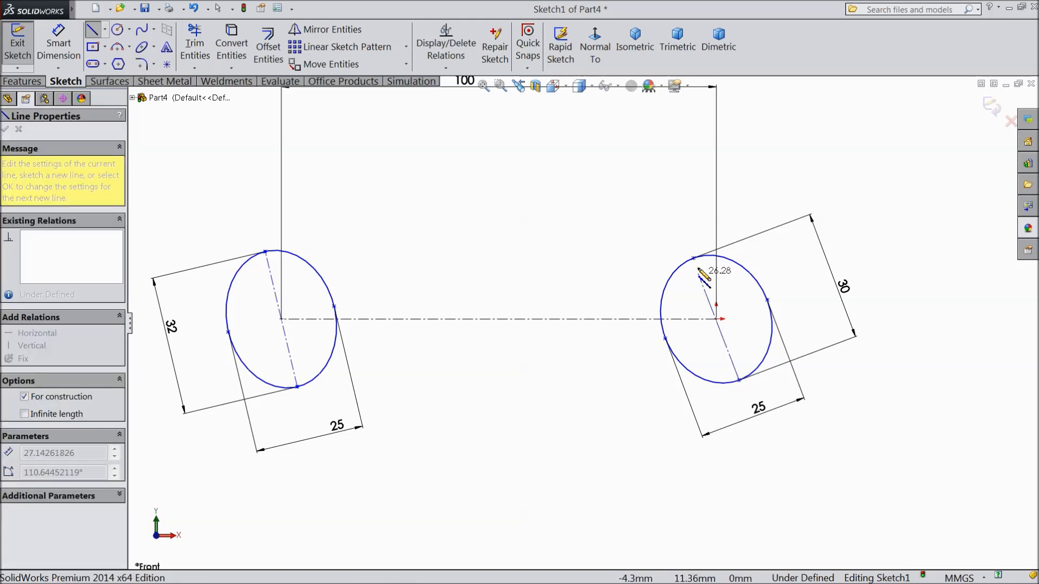
{"action": "right_click", "coordinate": [703, 279]}
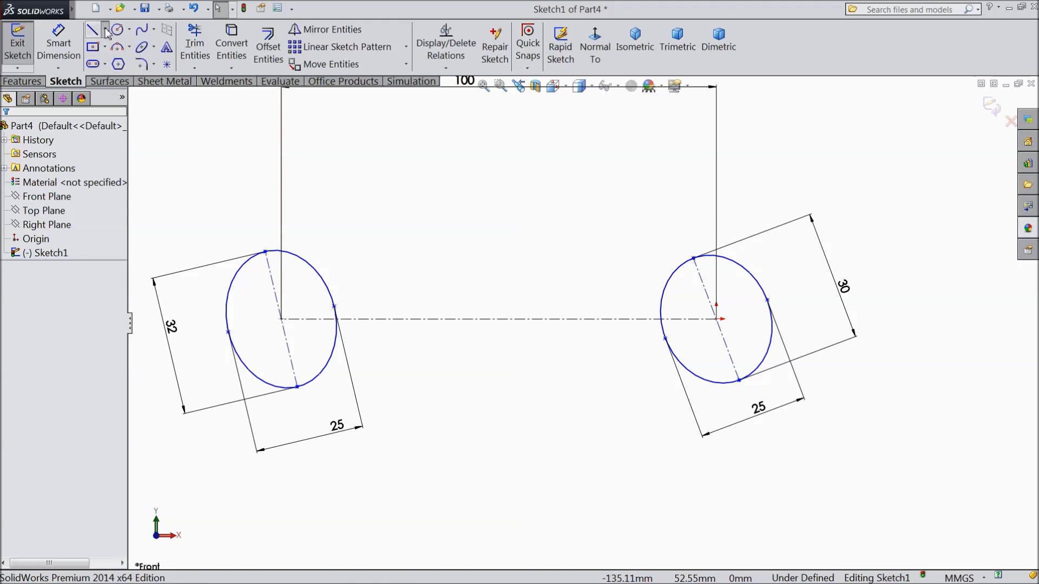
- Draw short tilted construction lines from each head centre toward the jaw side
{"action": "left_click", "coordinate": [94, 29]}
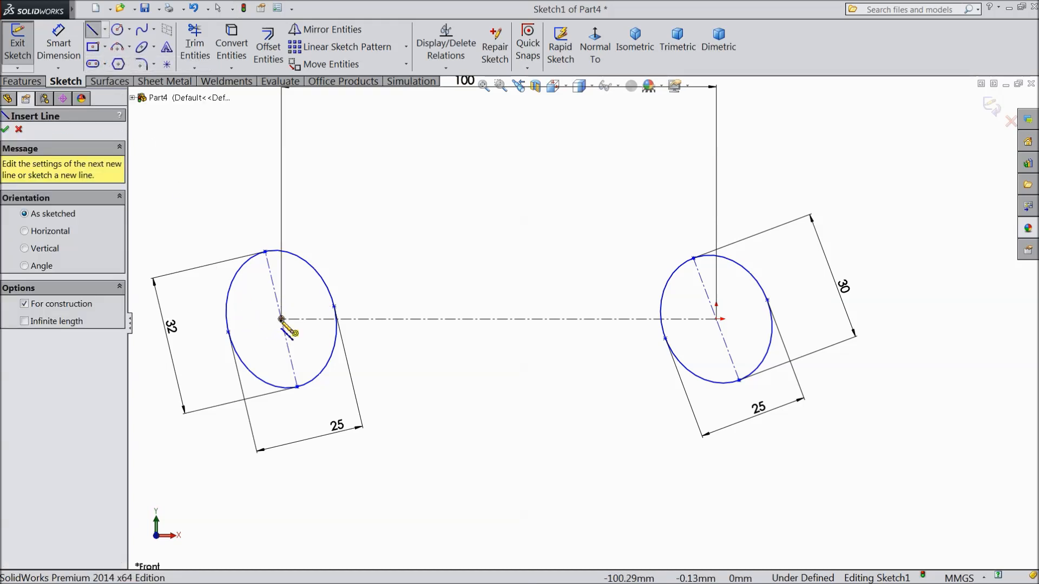
{"action": "right_click", "coordinate": [280, 320]}
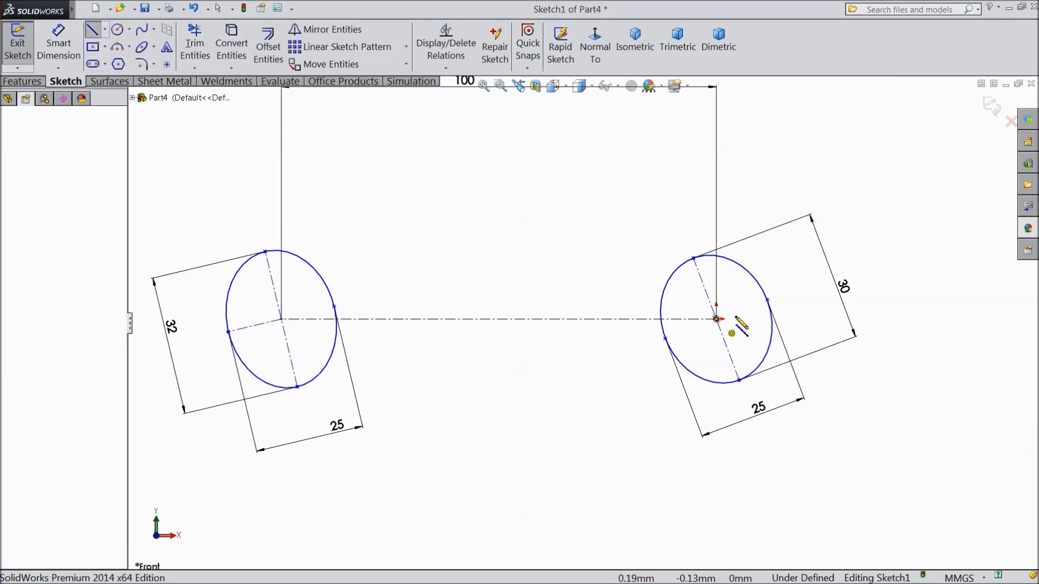
{"action": "right_click", "coordinate": [714, 318]}
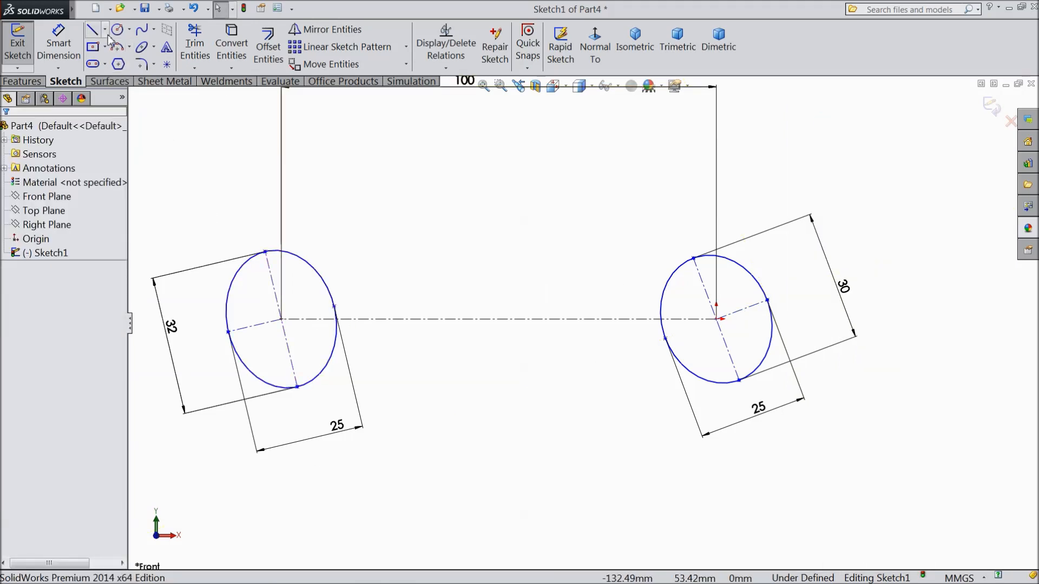
{"action": "left_click", "coordinate": [95, 28]}
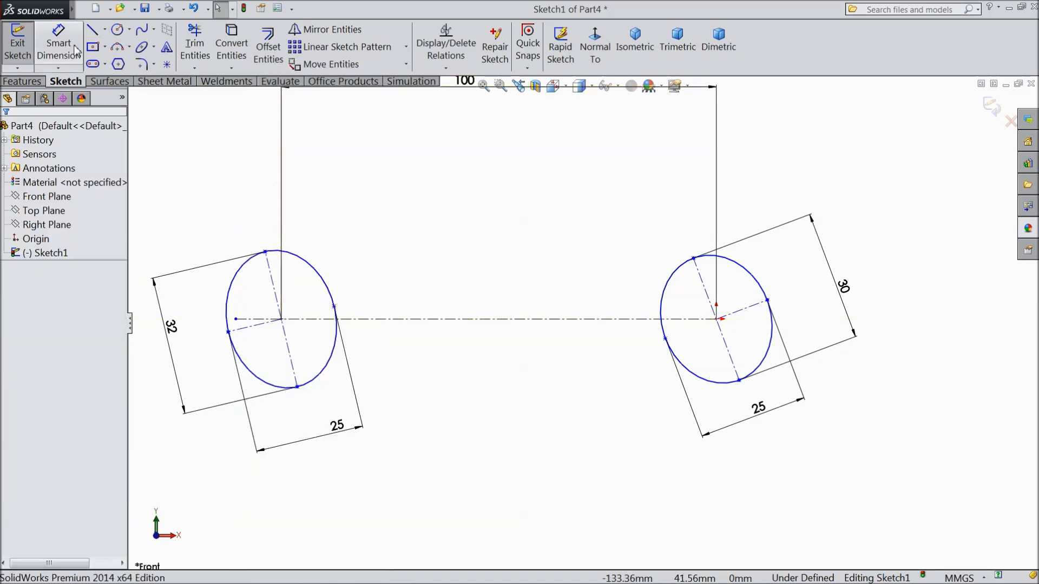
{"action": "left_click", "coordinate": [93, 28]}
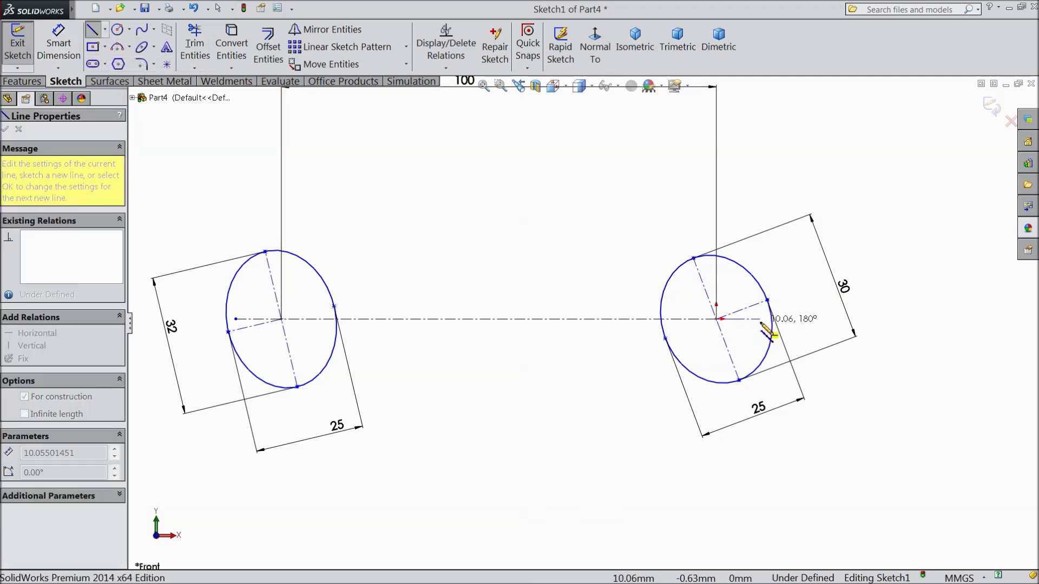
{"action": "right_click", "coordinate": [719, 319]}
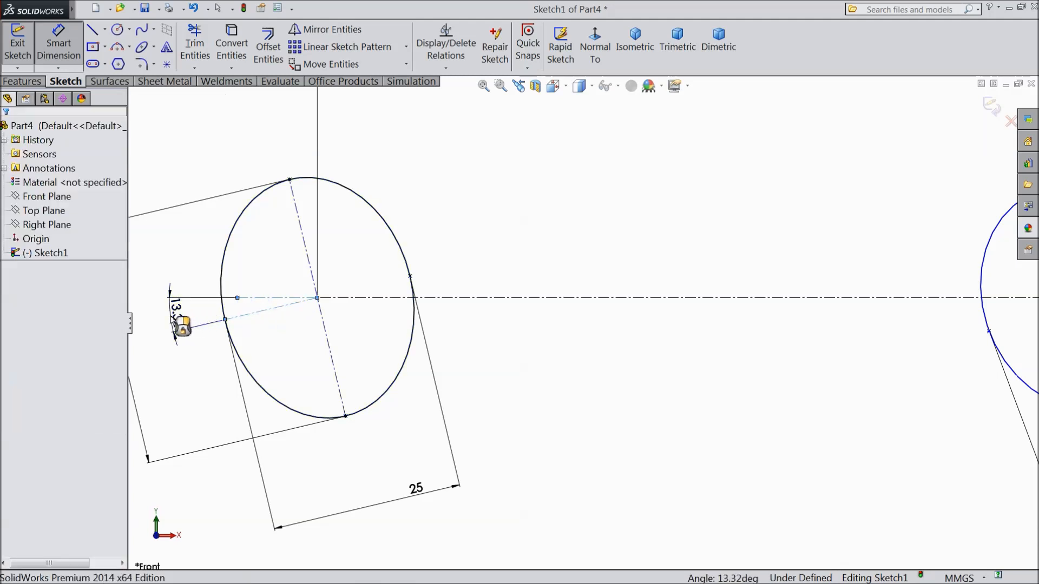
- Set both tilted construction lines to 17° from the centreline, fully defining the sketch
{"action": "double_click", "coordinate": [173, 321]}
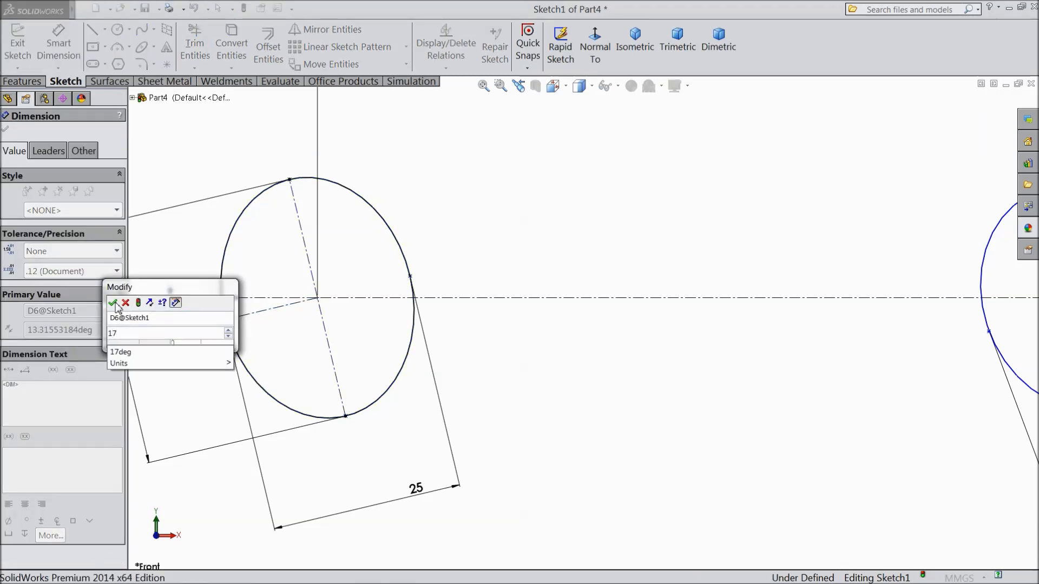
{"action": "left_click", "coordinate": [115, 303]}
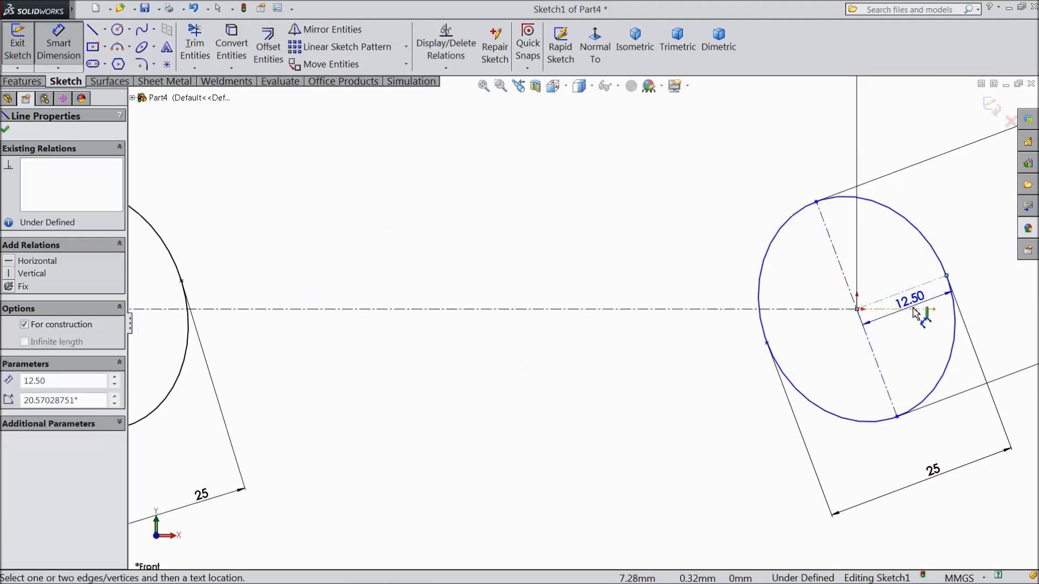
{"action": "left_click", "coordinate": [909, 303]}
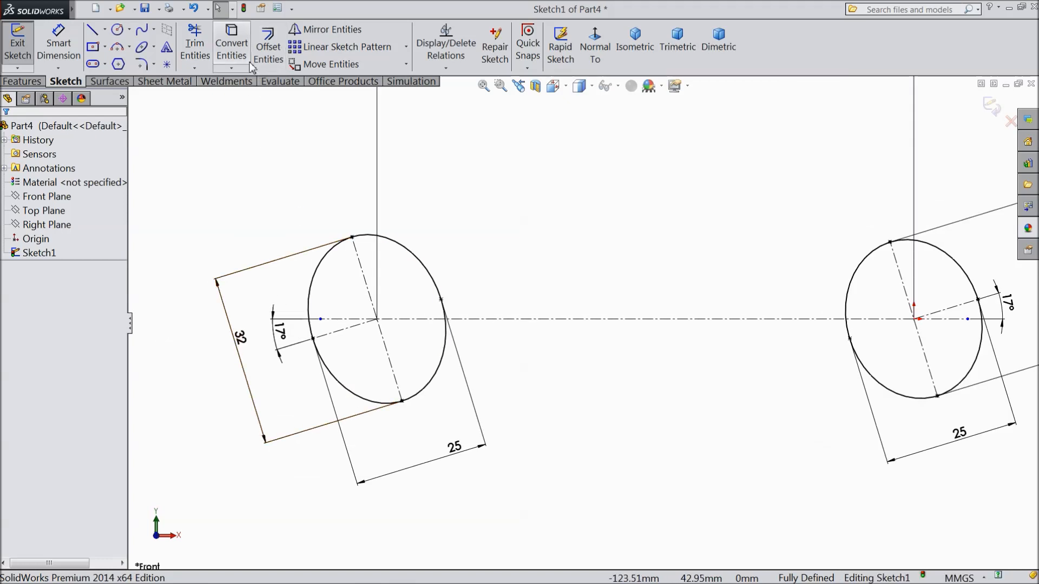
- Offset the left tilted line 8.50 mm on both sides to form the jaw edges
{"action": "left_click", "coordinate": [268, 43]}
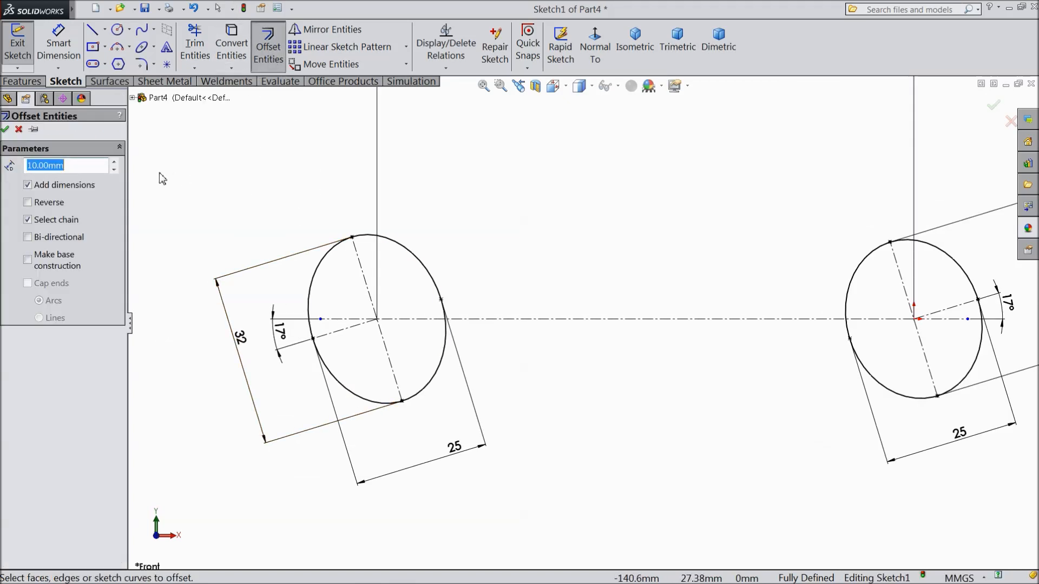
{"action": "type", "text": "8.50mm"}
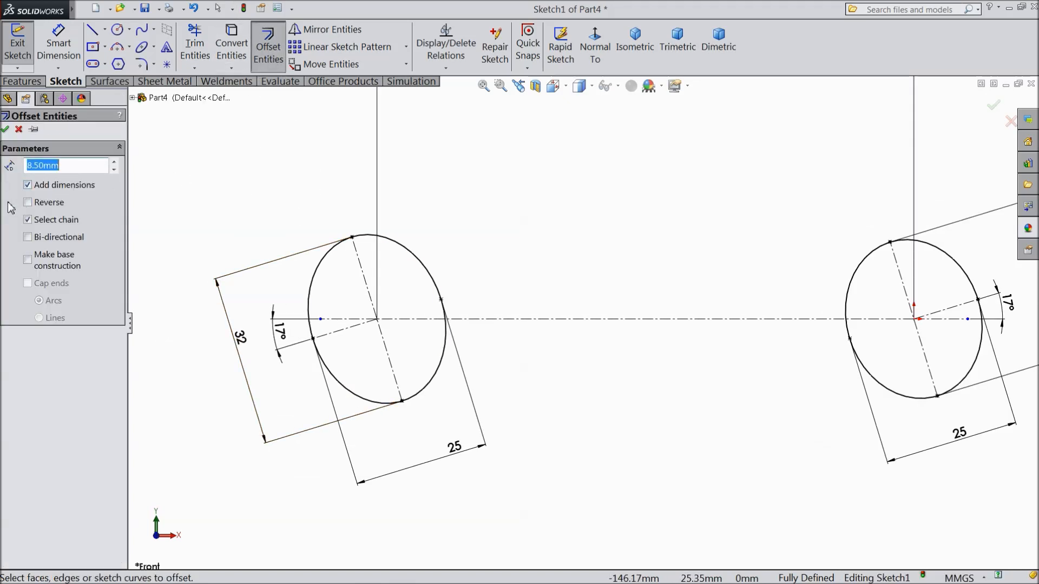
{"action": "left_click", "coordinate": [28, 237]}
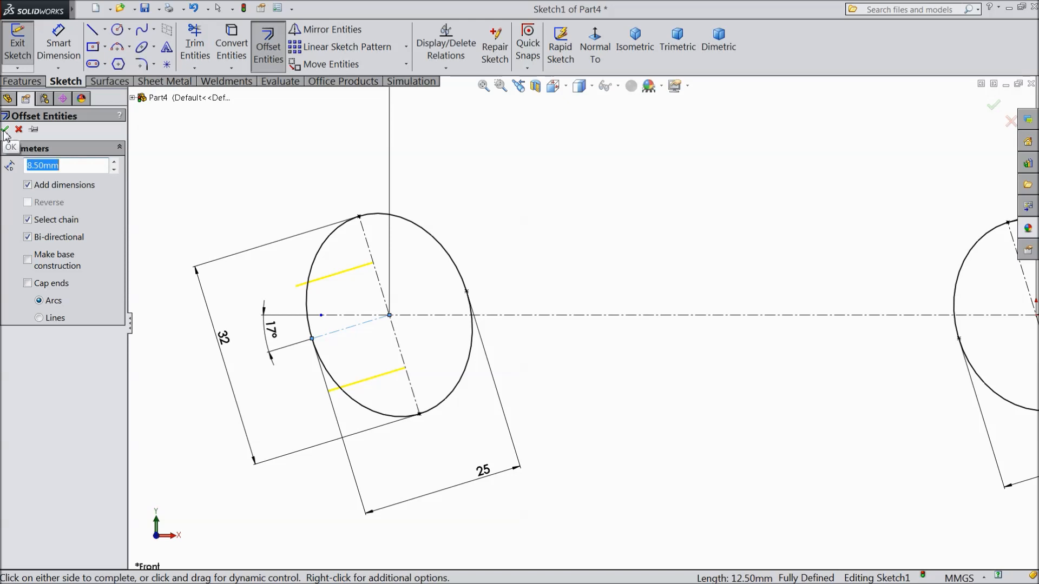
{"action": "left_click", "coordinate": [6, 130]}
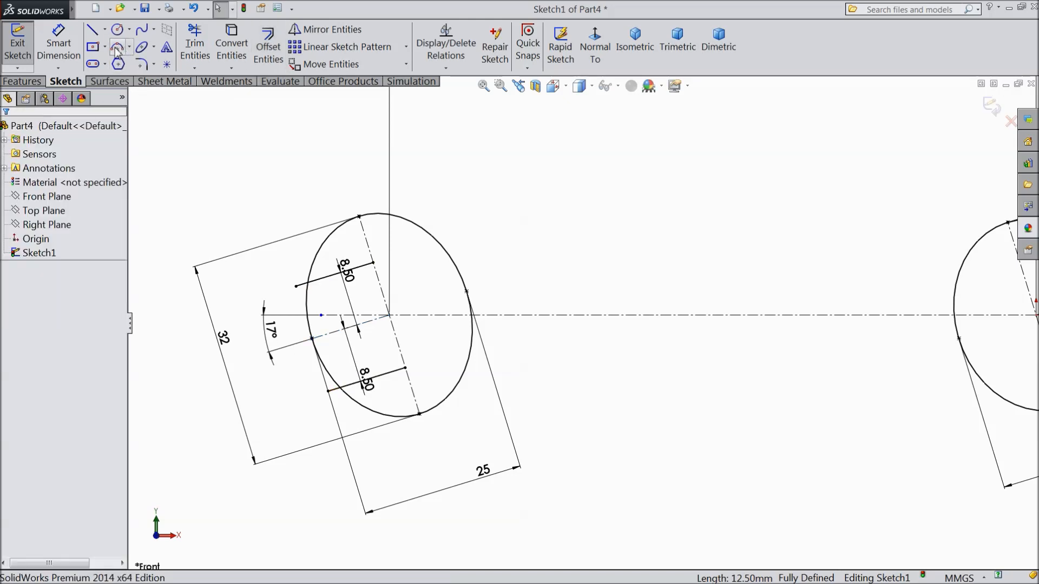
- Add an R11 throat arc to the left head and trim its circle open at the jaw
{"action": "left_click", "coordinate": [116, 46]}
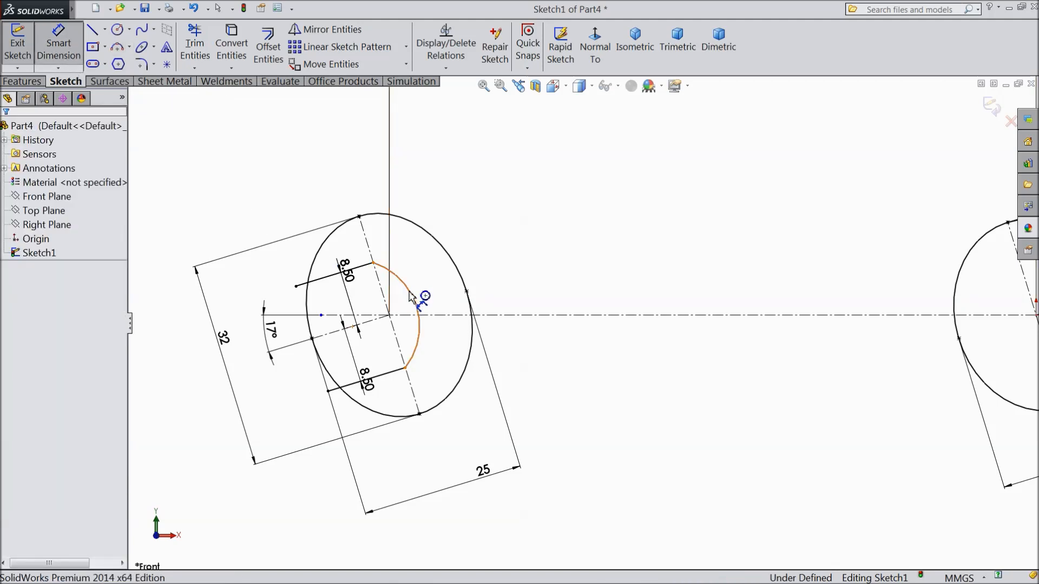
{"action": "left_click", "coordinate": [419, 301]}
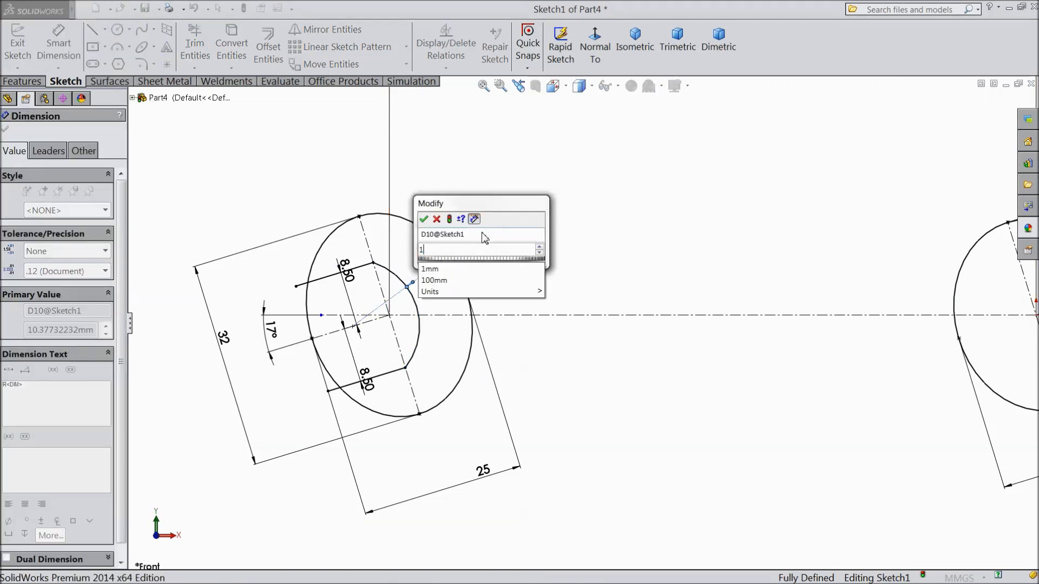
{"action": "type", "text": "1"}
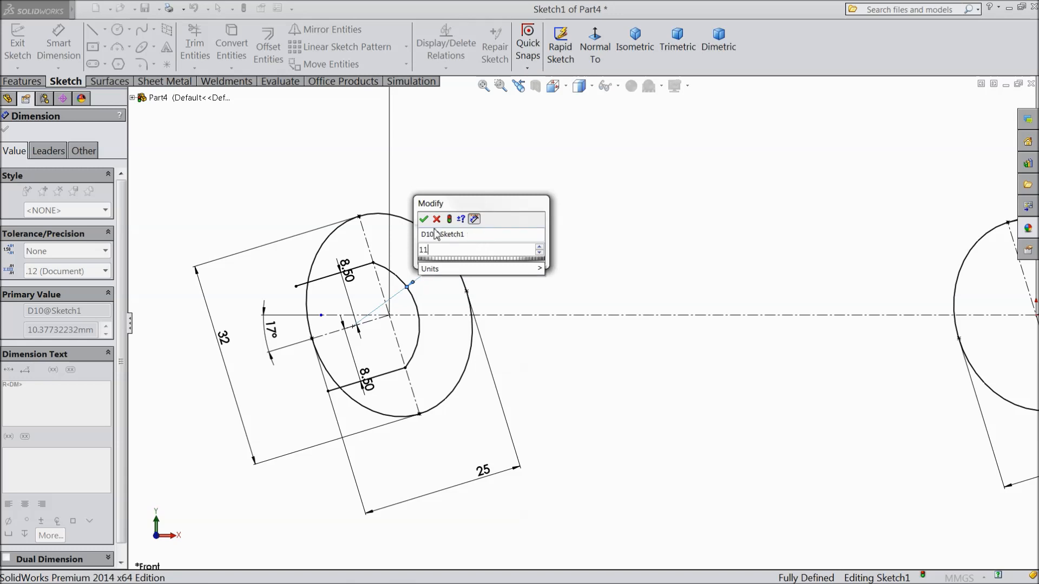
{"action": "left_click", "coordinate": [423, 219]}
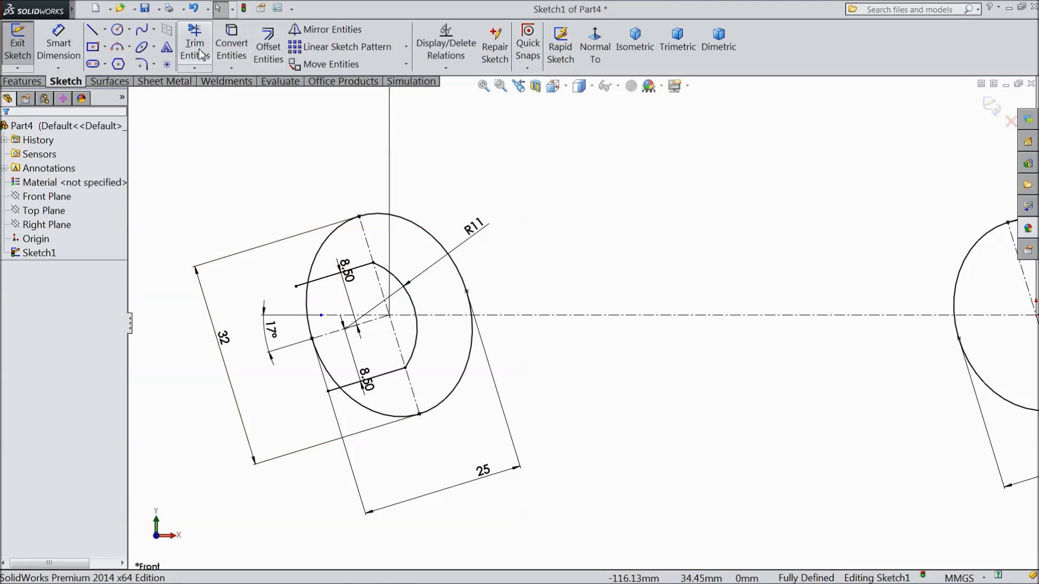
{"action": "left_click", "coordinate": [195, 43]}
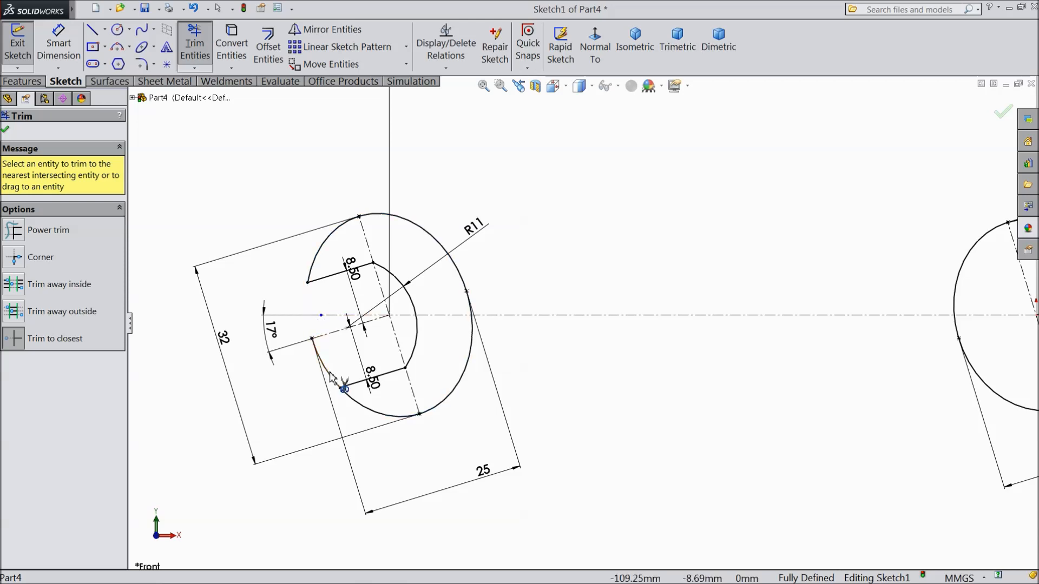
{"action": "left_click", "coordinate": [326, 370]}
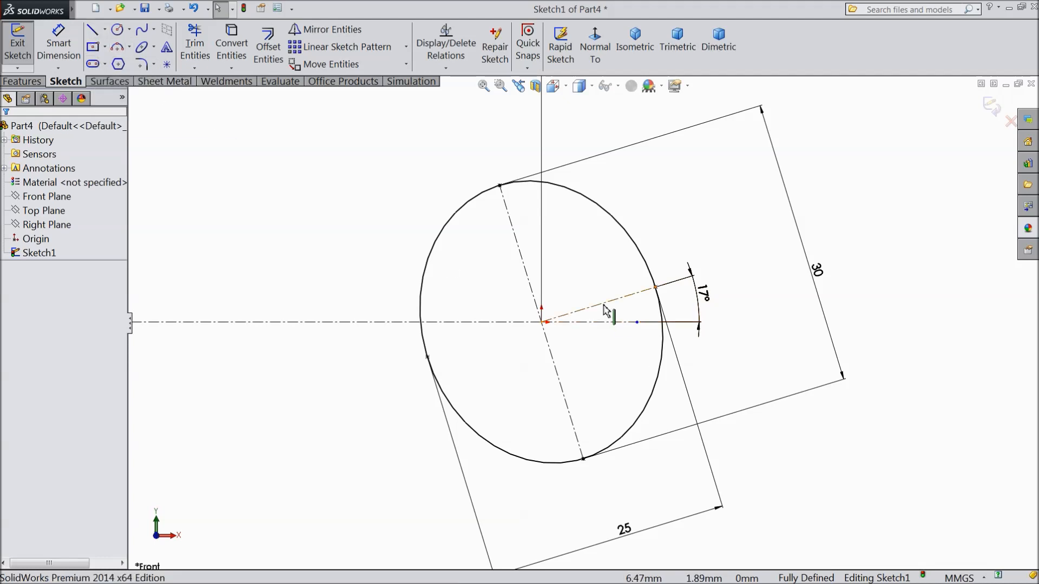
- Offset the right tilted line 6.50 mm both sides and add an R9 centre-point throat arc
{"action": "left_click", "coordinate": [269, 42]}
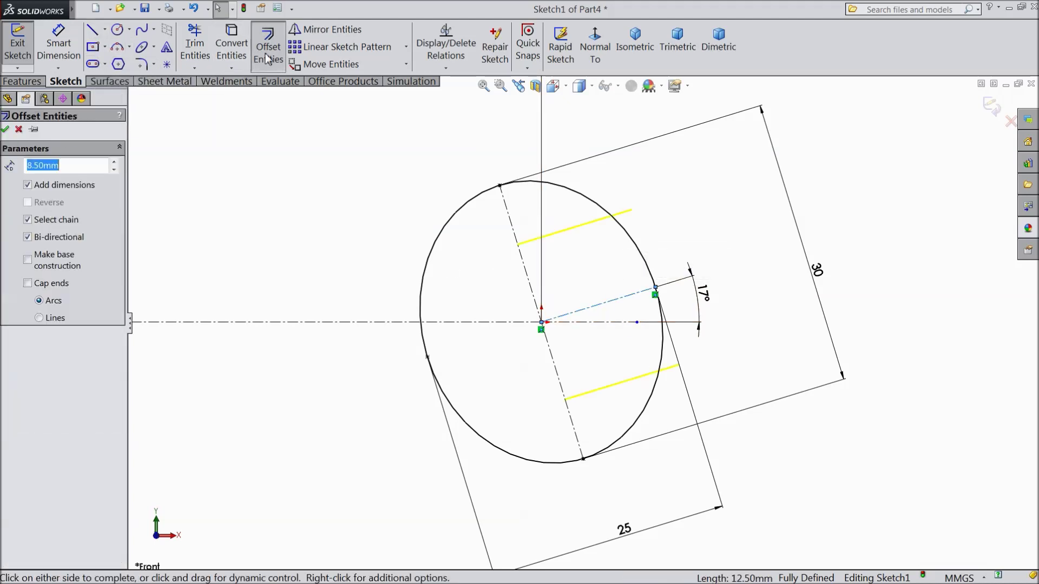
{"action": "type", "text": "6"}
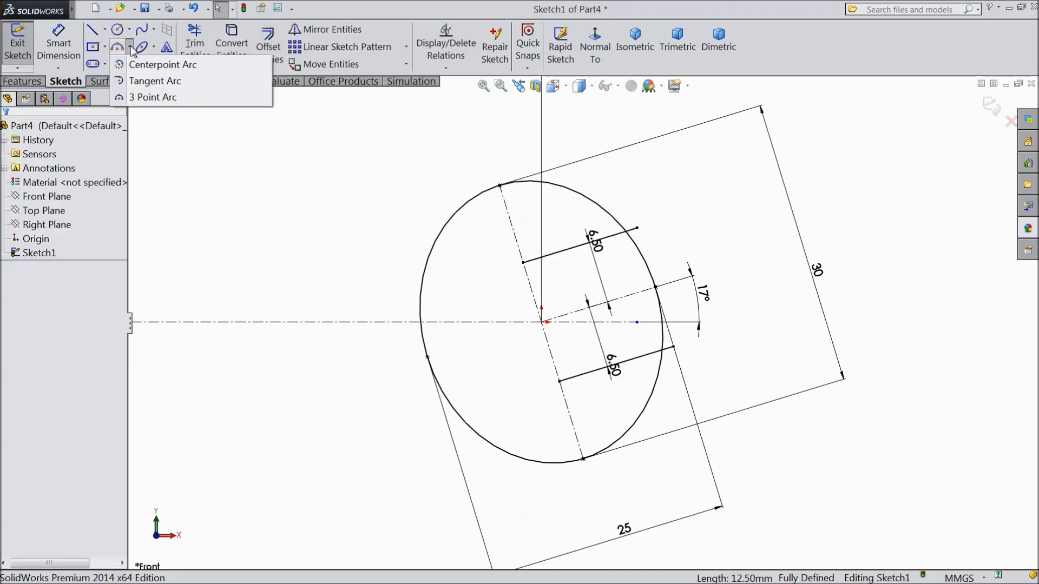
{"action": "left_click", "coordinate": [162, 65]}
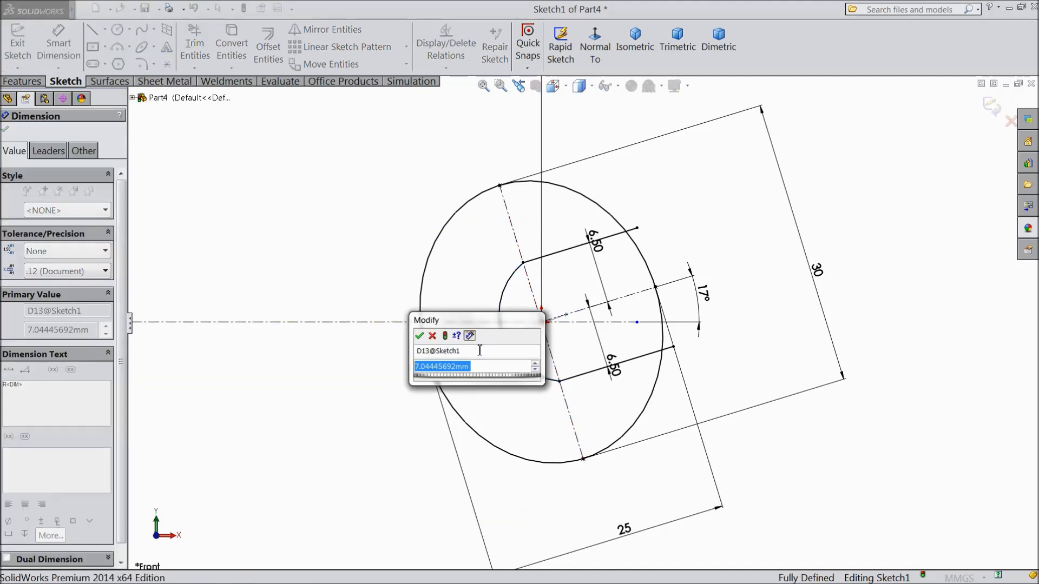
{"action": "left_click", "coordinate": [419, 335]}
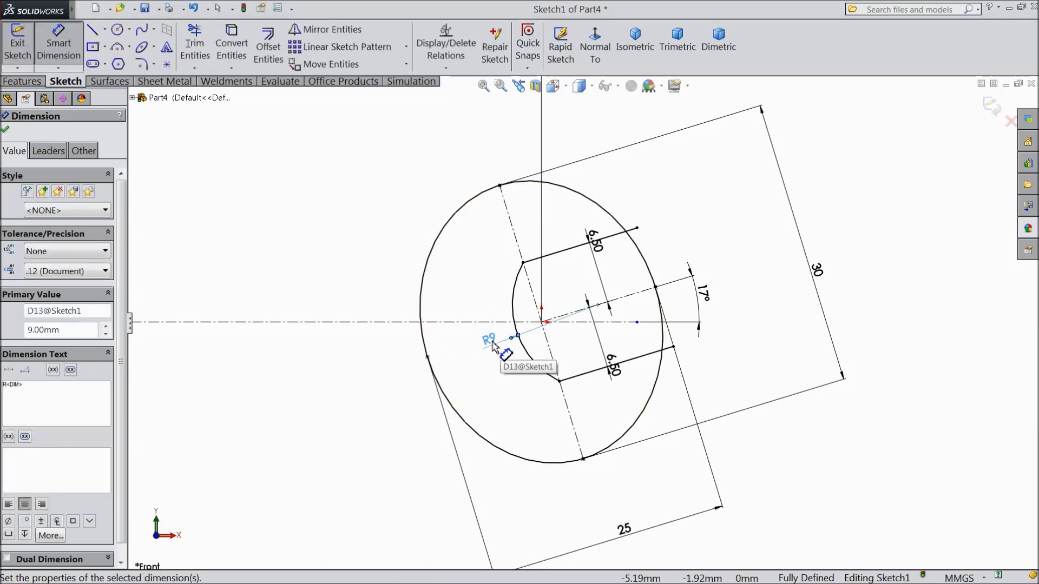
{"action": "mouse_move", "coordinate": [329, 228]}
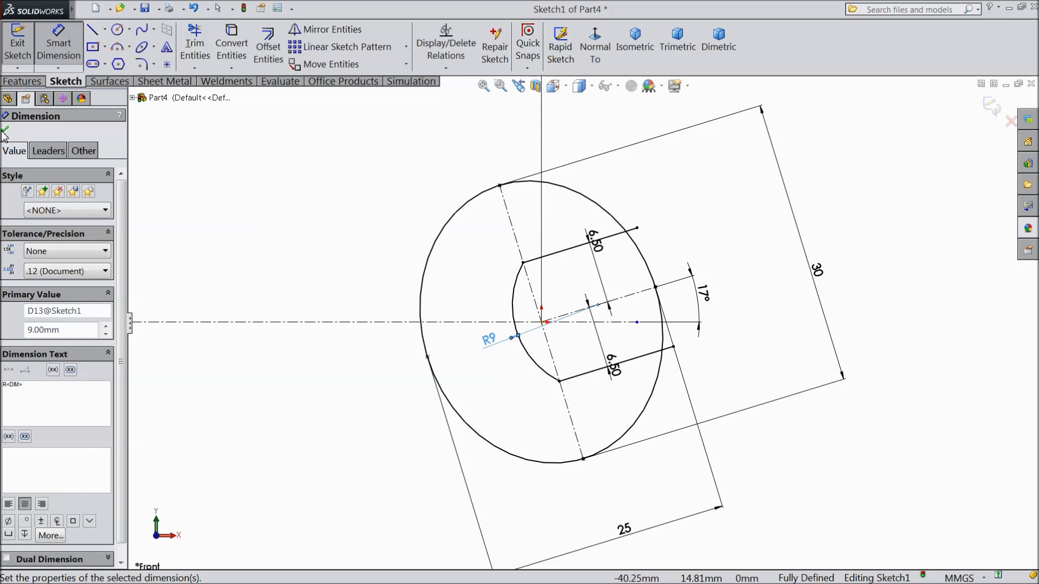
{"action": "left_click", "coordinate": [193, 34]}
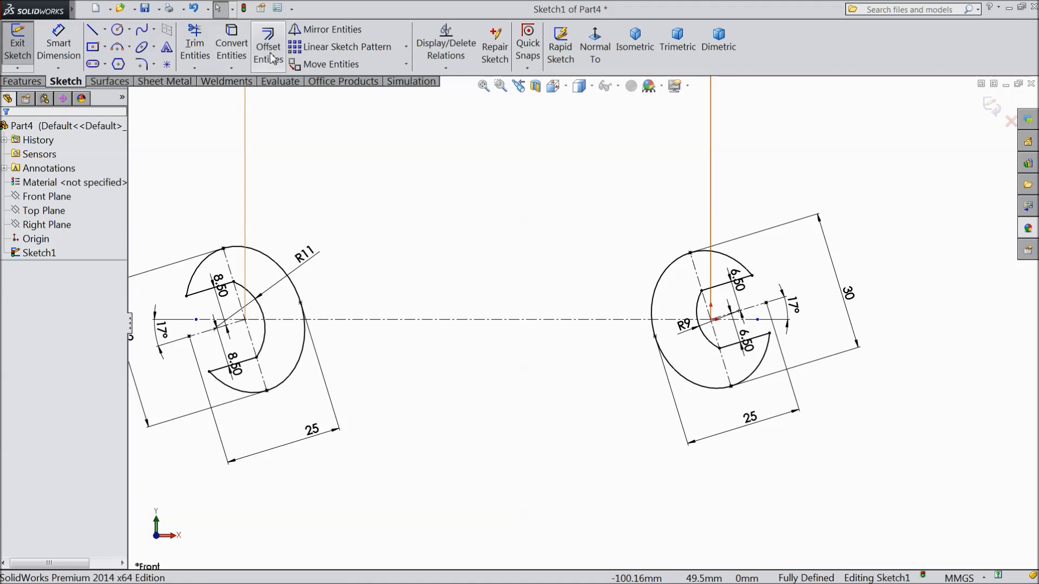
- Offset the handle centreline 5.50 mm both sides to create the handle edge lines
{"action": "left_click", "coordinate": [269, 41]}
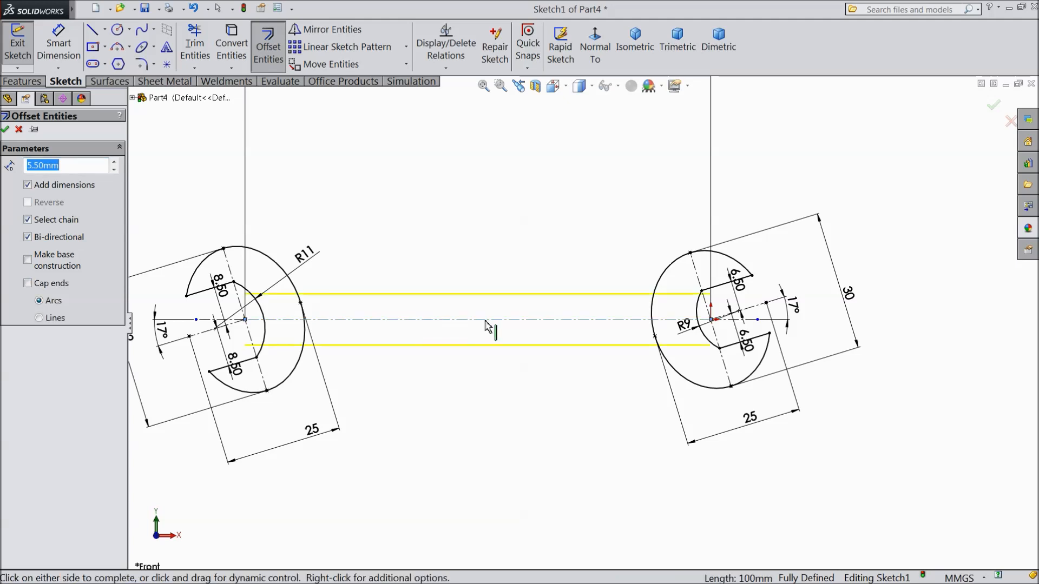
{"action": "mouse_move", "coordinate": [391, 310]}
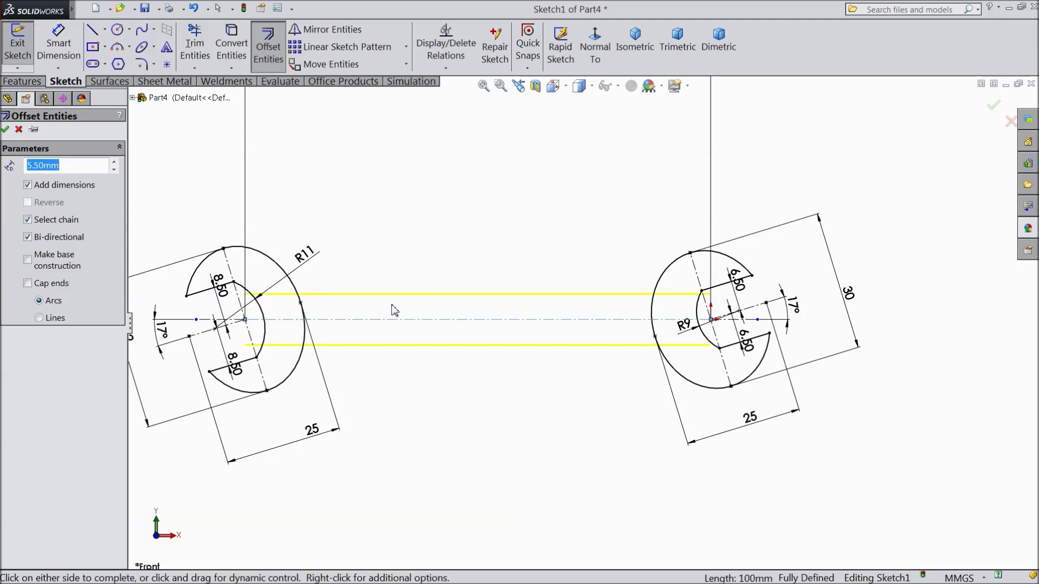
{"action": "left_click", "coordinate": [6, 128]}
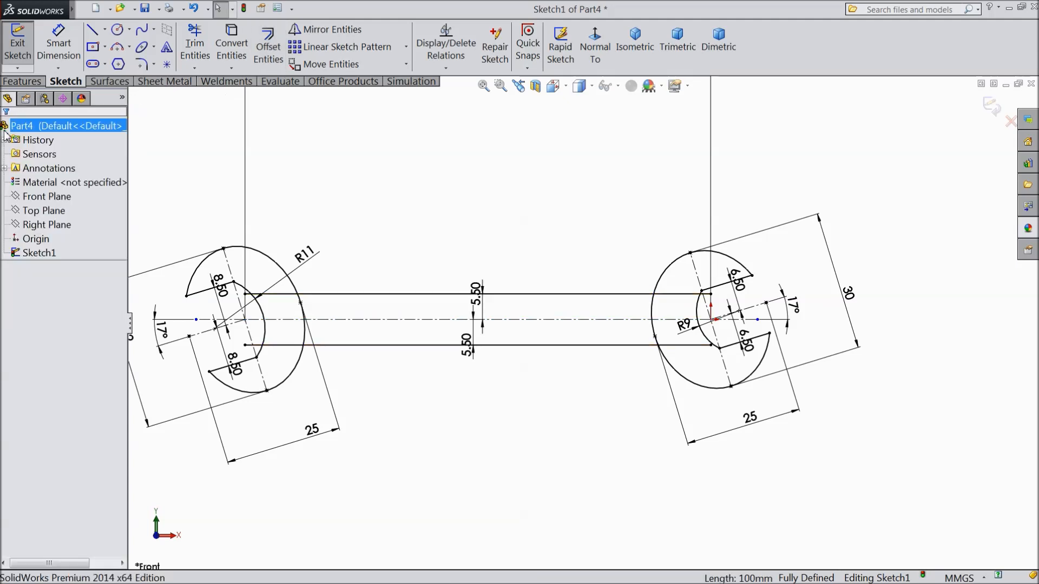
{"action": "left_click", "coordinate": [195, 44]}
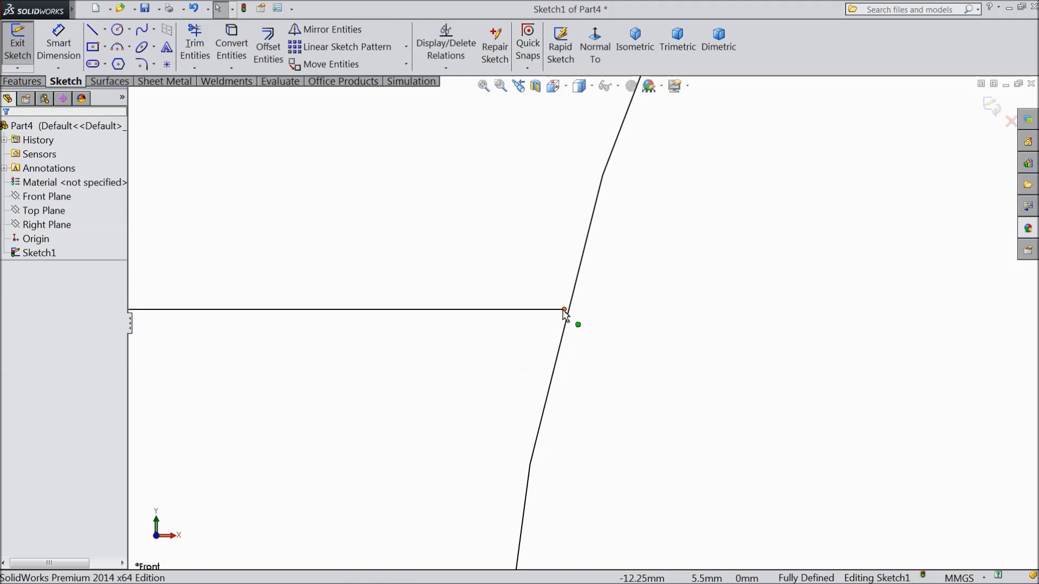
- End the handle edges coincident on the head outlines so the sketch is fully defined
{"action": "left_click", "coordinate": [565, 309]}
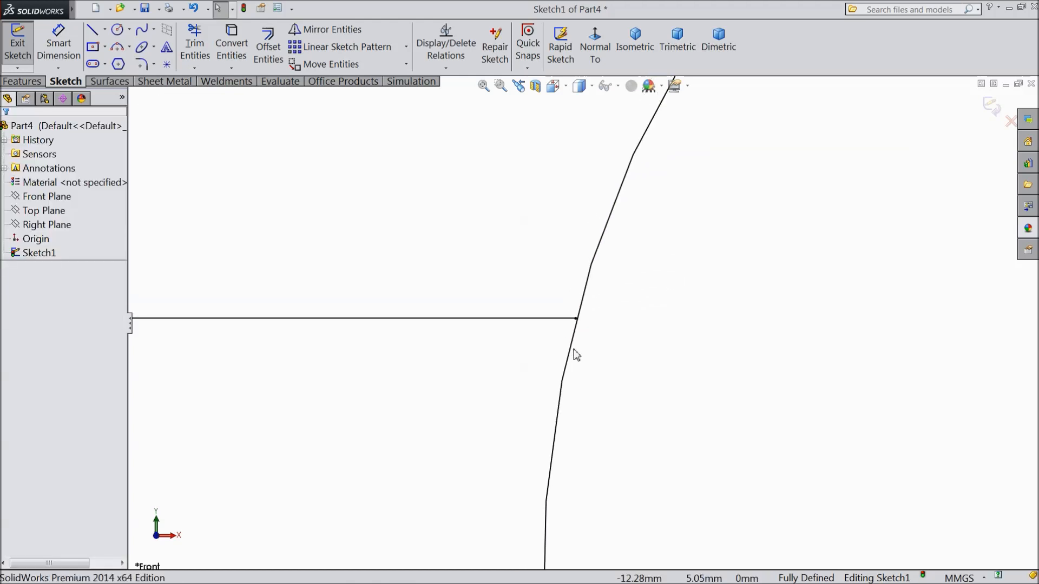
{"action": "left_click", "coordinate": [577, 323]}
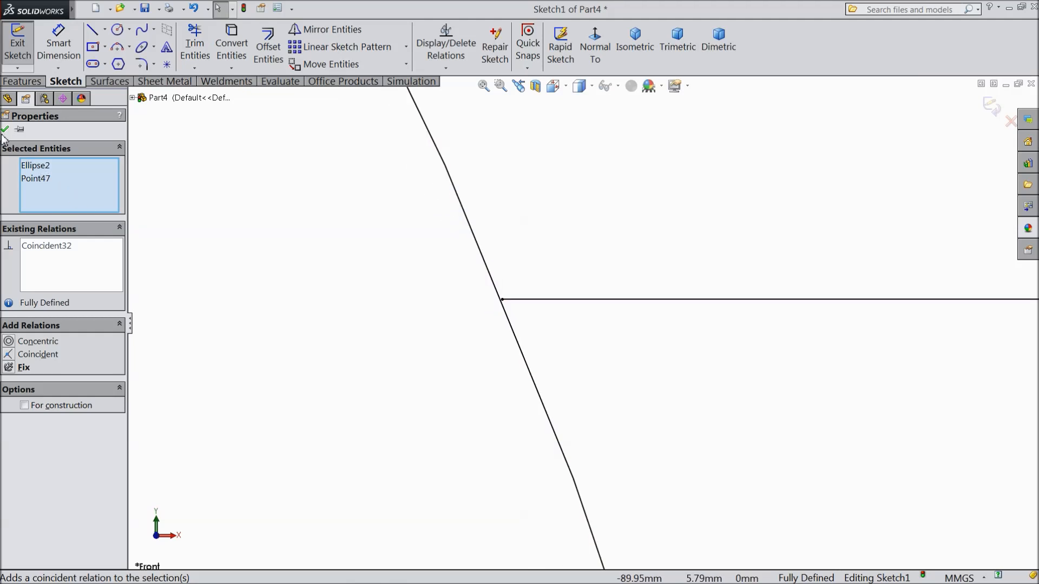
{"action": "left_click", "coordinate": [7, 130]}
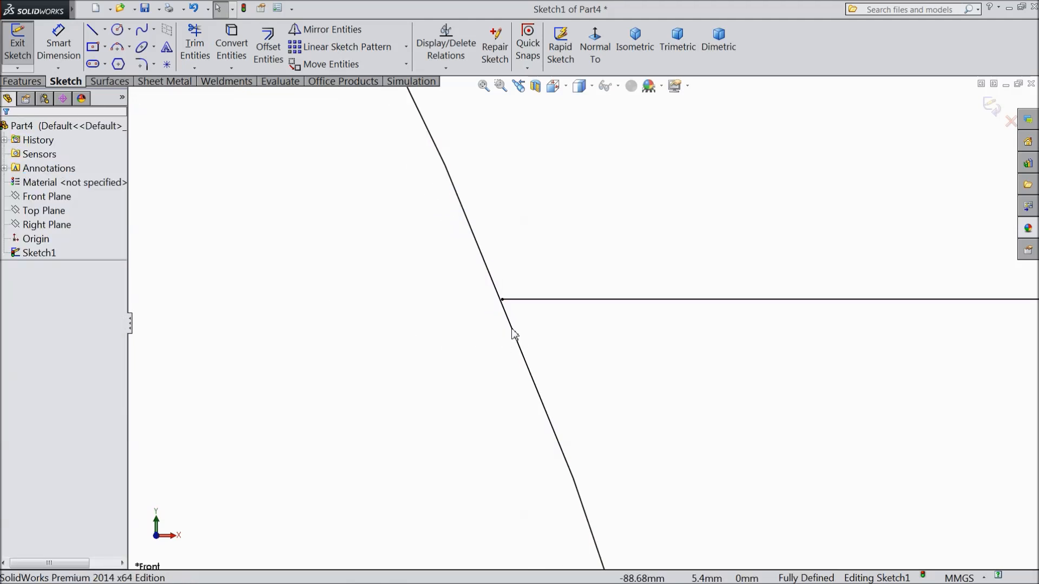
{"action": "left_click", "coordinate": [502, 298]}
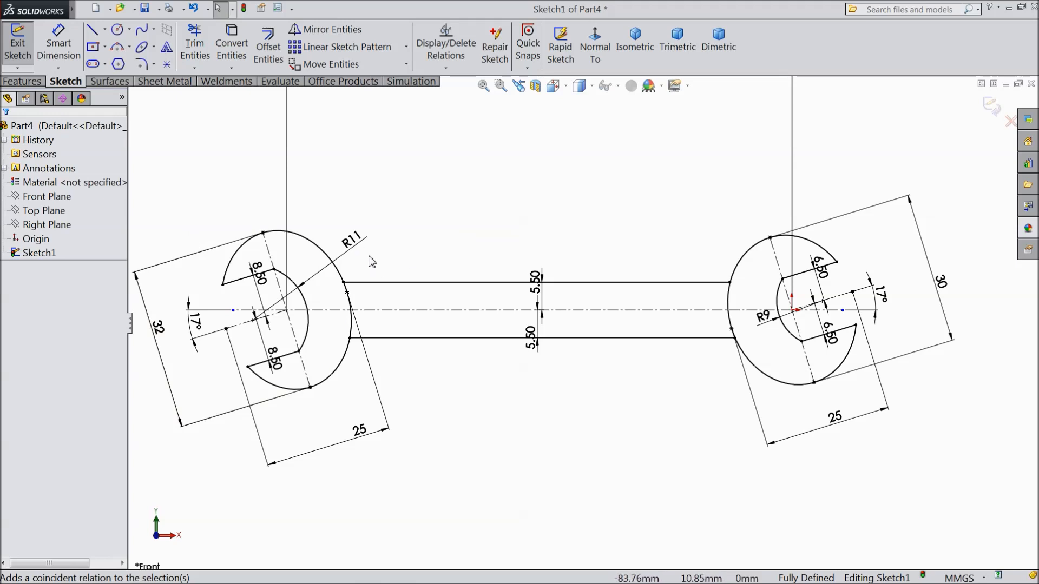
{"action": "mouse_move", "coordinate": [760, 229]}
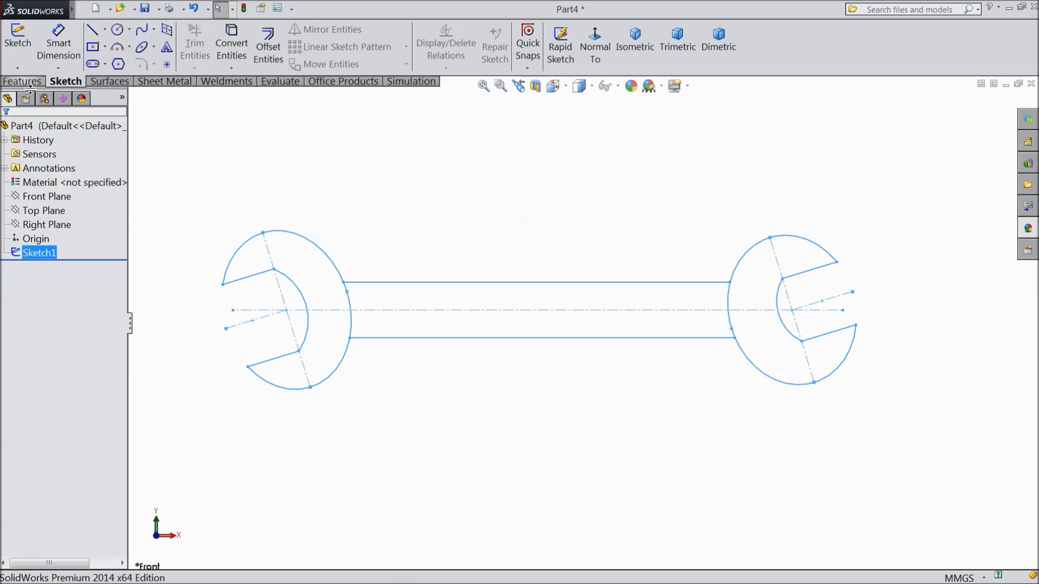
- Extrude both jaw head regions 4 mm Mid Plane into solids
{"action": "left_click", "coordinate": [22, 80]}
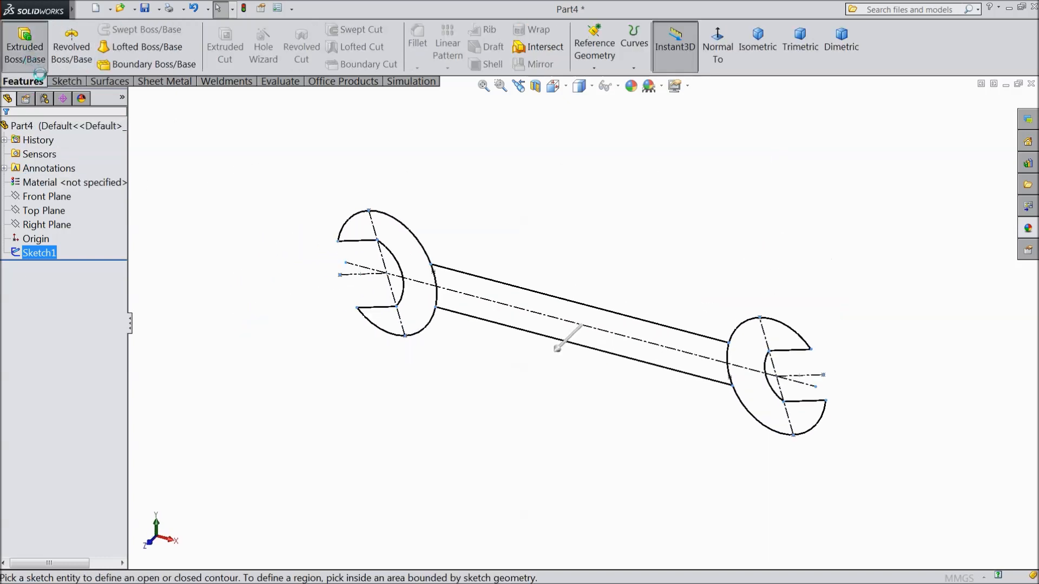
{"action": "left_click", "coordinate": [25, 38]}
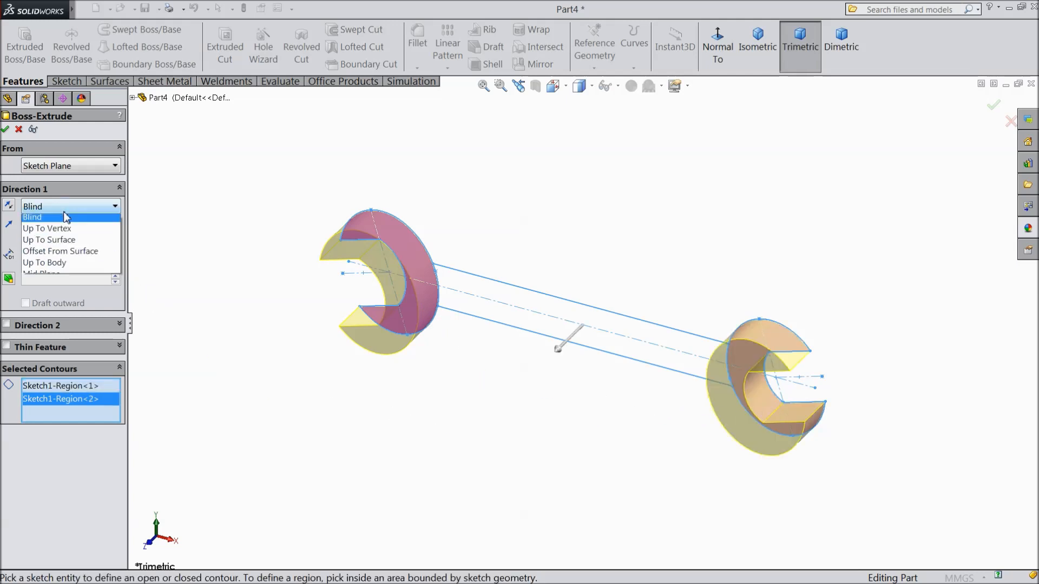
{"action": "left_click", "coordinate": [43, 273]}
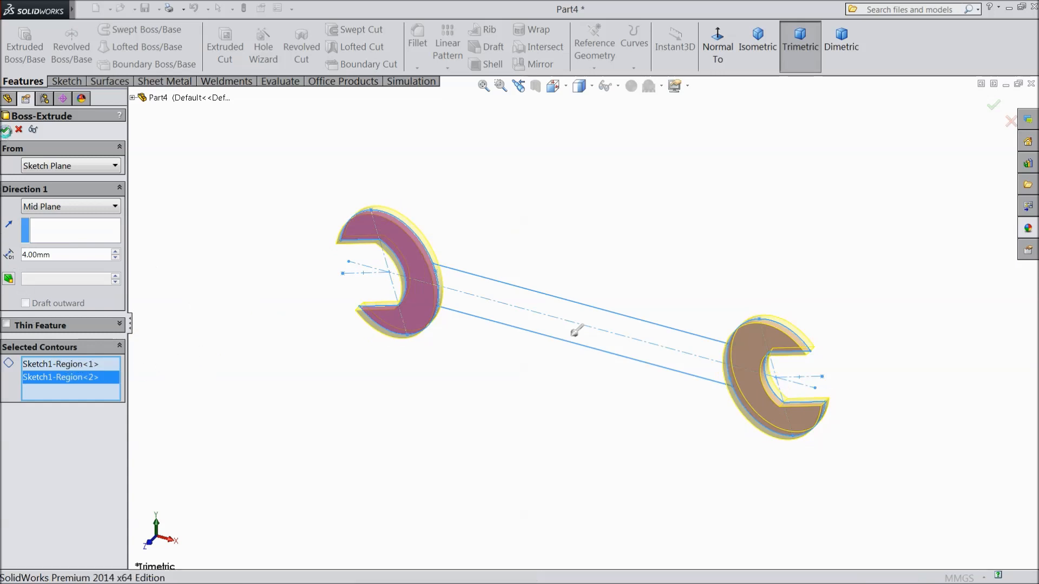
{"action": "left_click", "coordinate": [6, 129]}
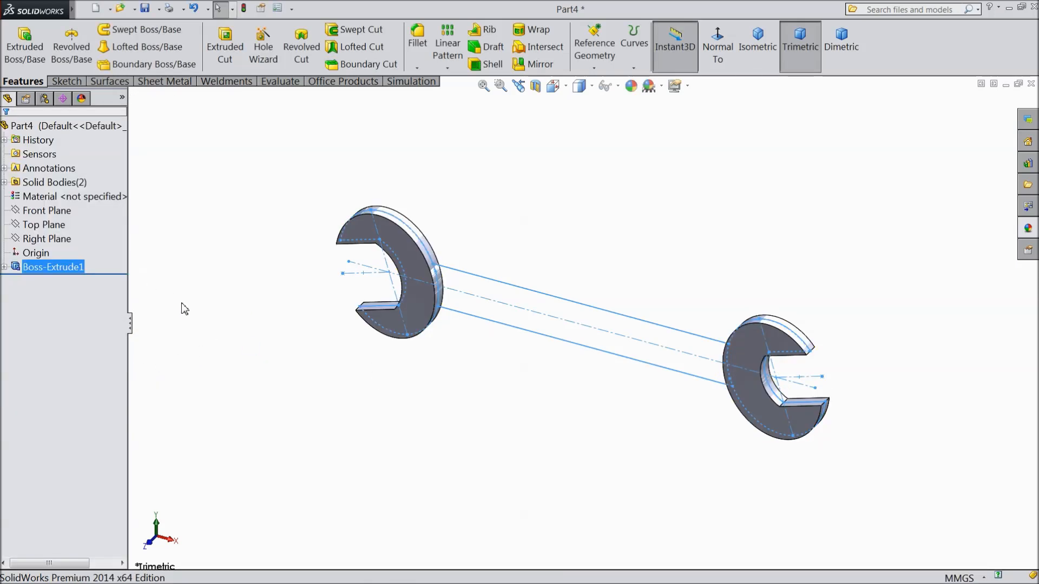
- Reuse Sketch1 to extrude the handle region as a second boss feature
{"action": "left_click", "coordinate": [4, 266]}
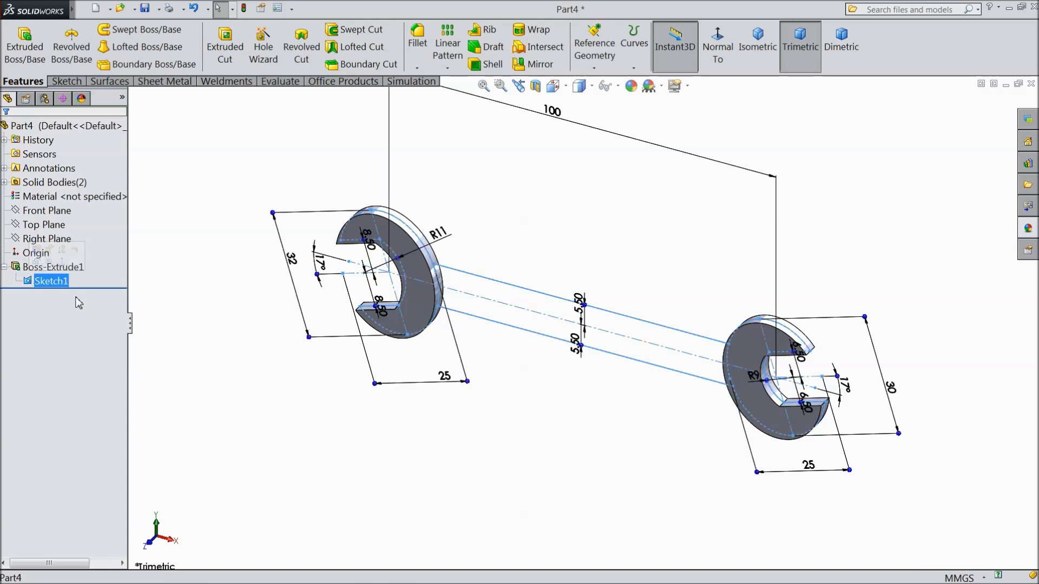
{"action": "left_click", "coordinate": [21, 44]}
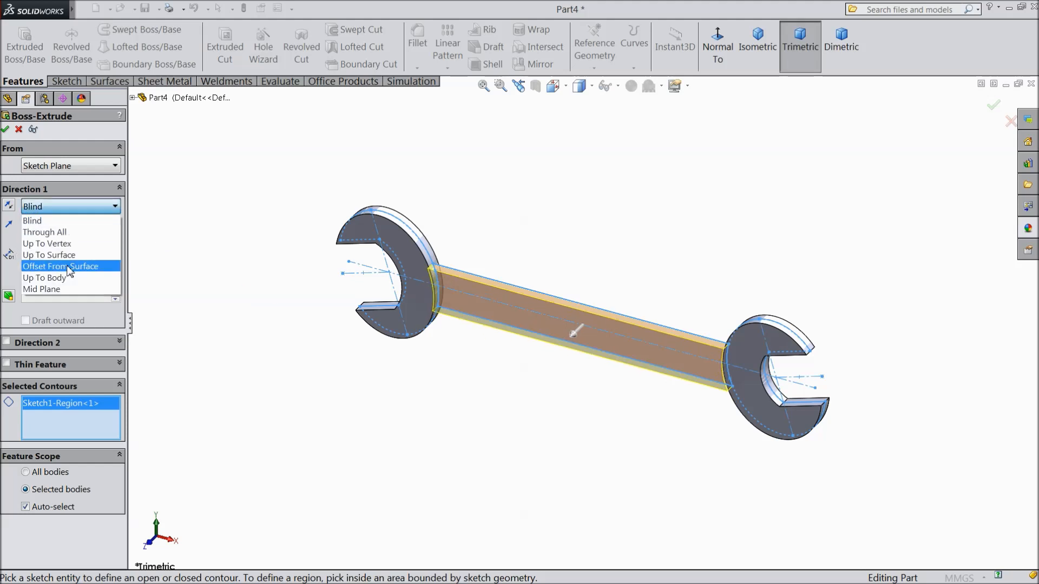
{"action": "left_click", "coordinate": [41, 289]}
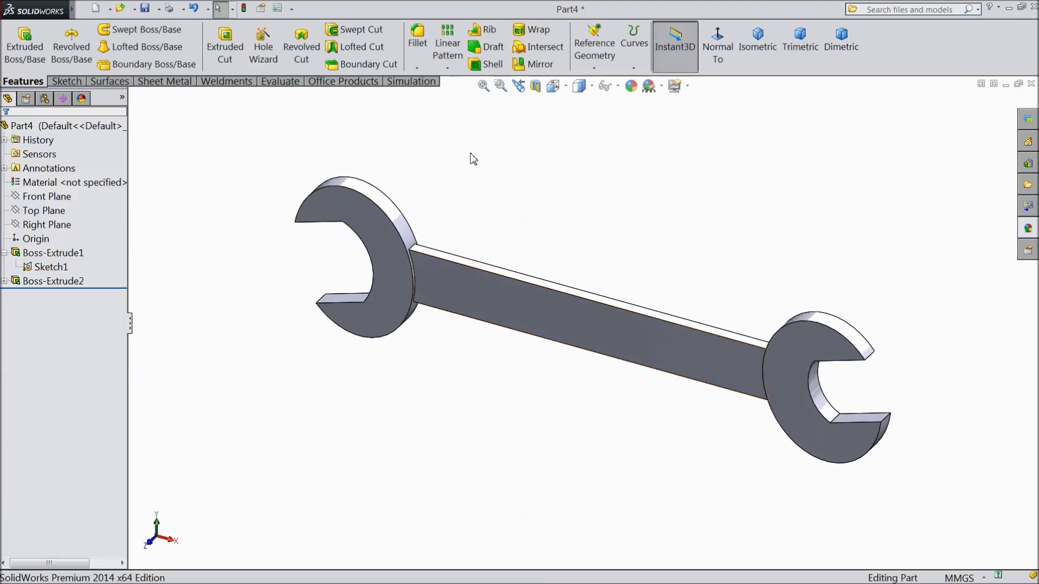
- Fillet the two handle-to-head corner edges on one side at 30 mm
{"action": "left_click", "coordinate": [417, 33]}
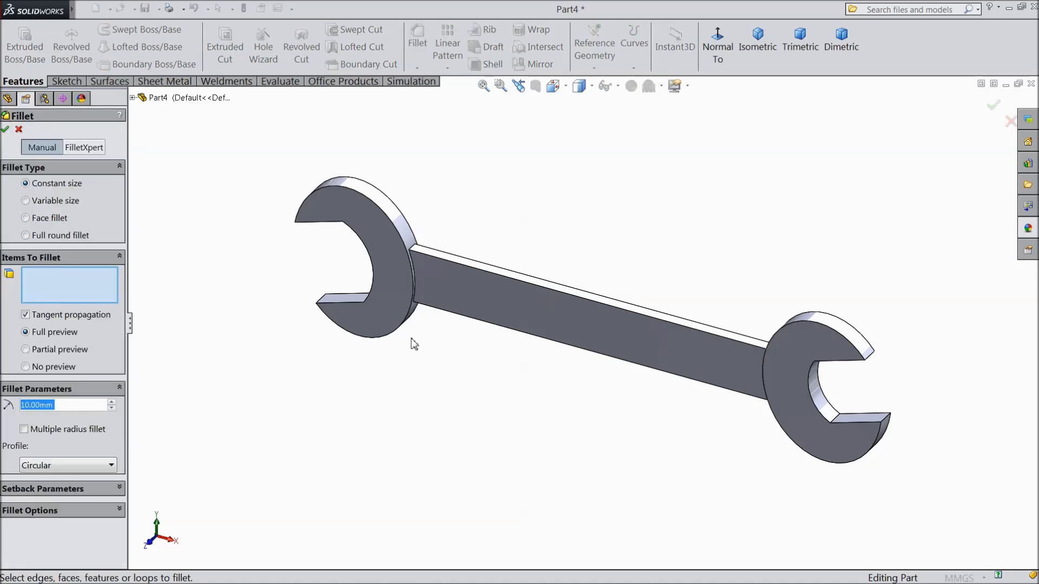
{"action": "type", "text": "30"}
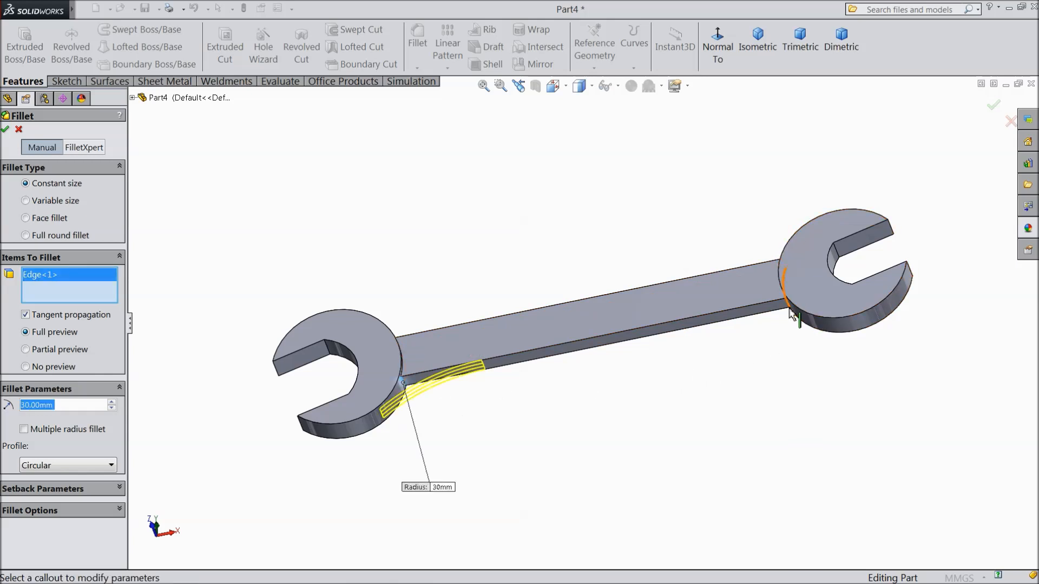
{"action": "left_click", "coordinate": [786, 312]}
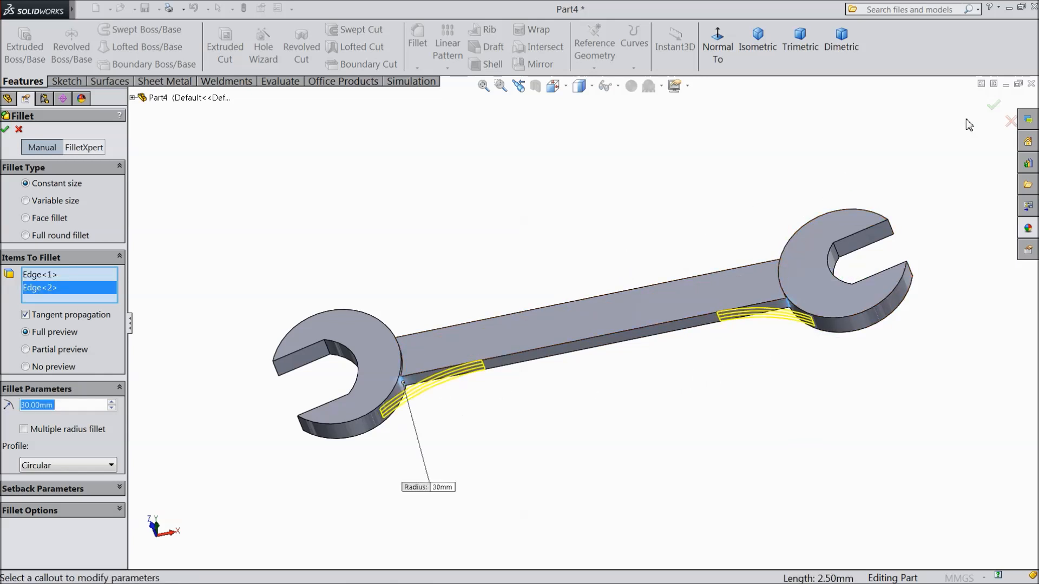
{"action": "left_click", "coordinate": [991, 106]}
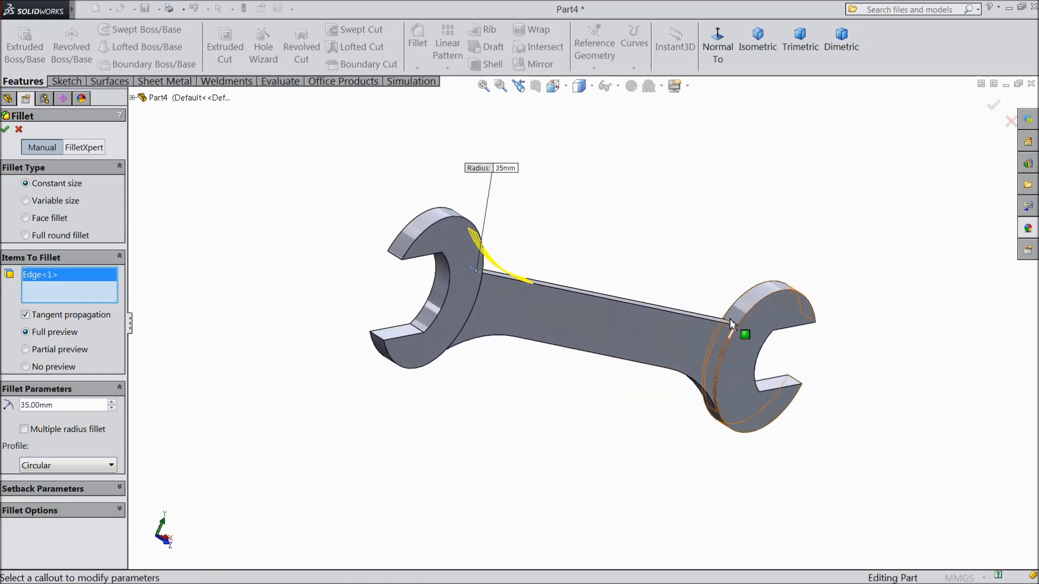
- Fillet the two matching corner edges at the other head at 35 mm
{"action": "left_click", "coordinate": [725, 329]}
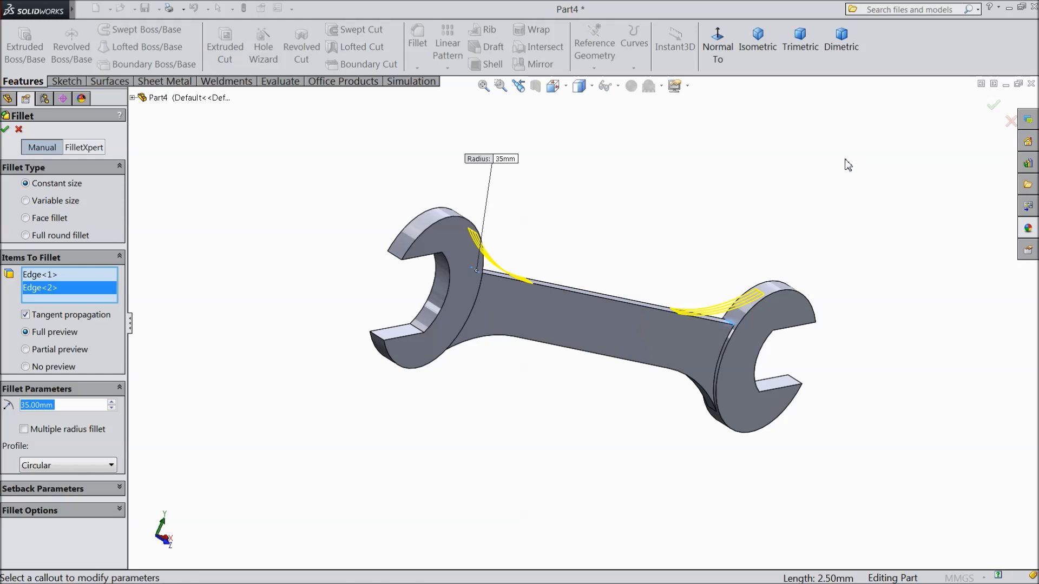
{"action": "left_click", "coordinate": [8, 129]}
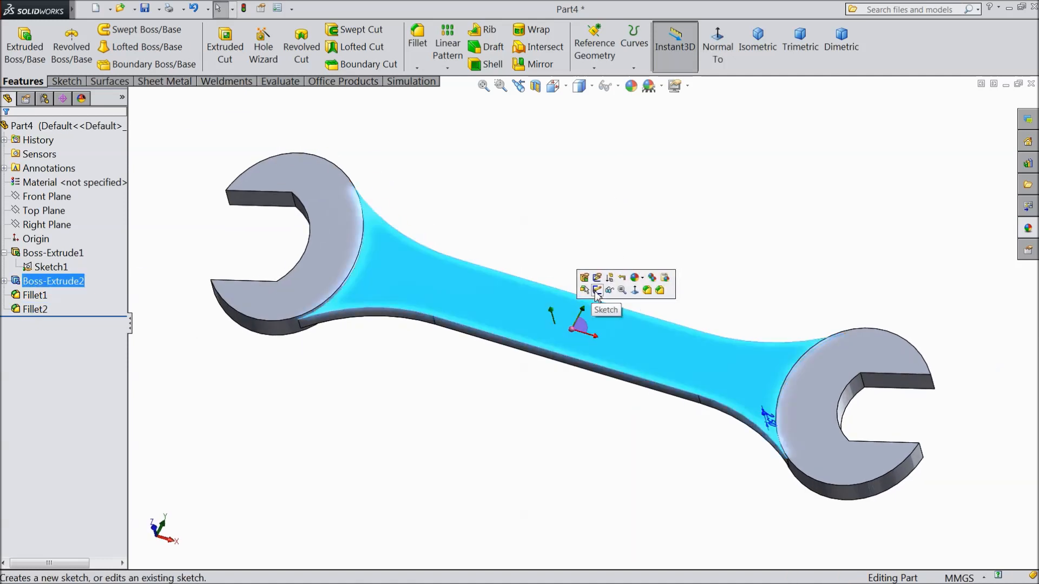
- Begin a sketch on the handle's top face and offset its edge chain inward
{"action": "left_click", "coordinate": [597, 290]}
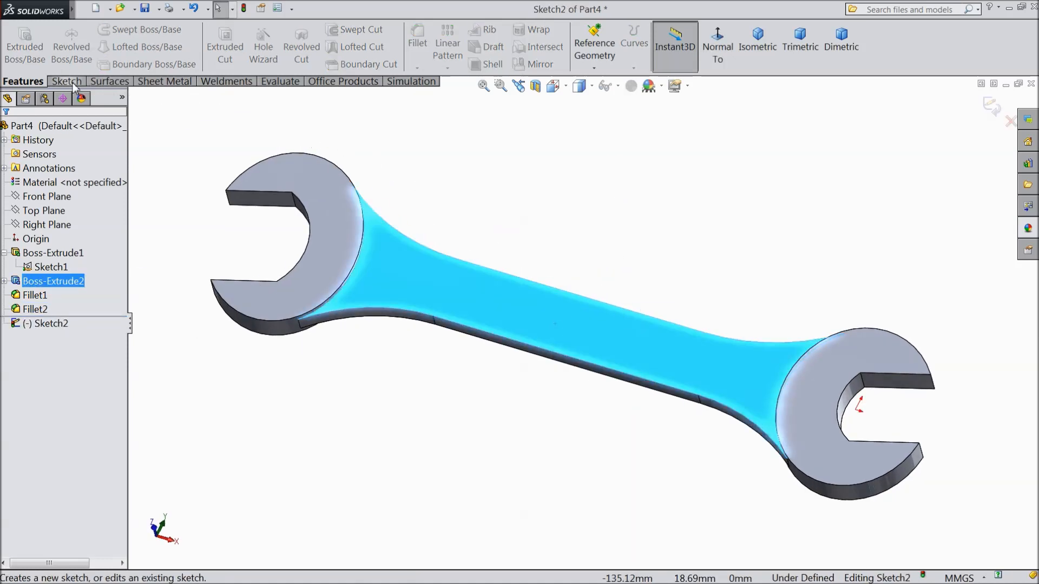
{"action": "left_click", "coordinate": [66, 81]}
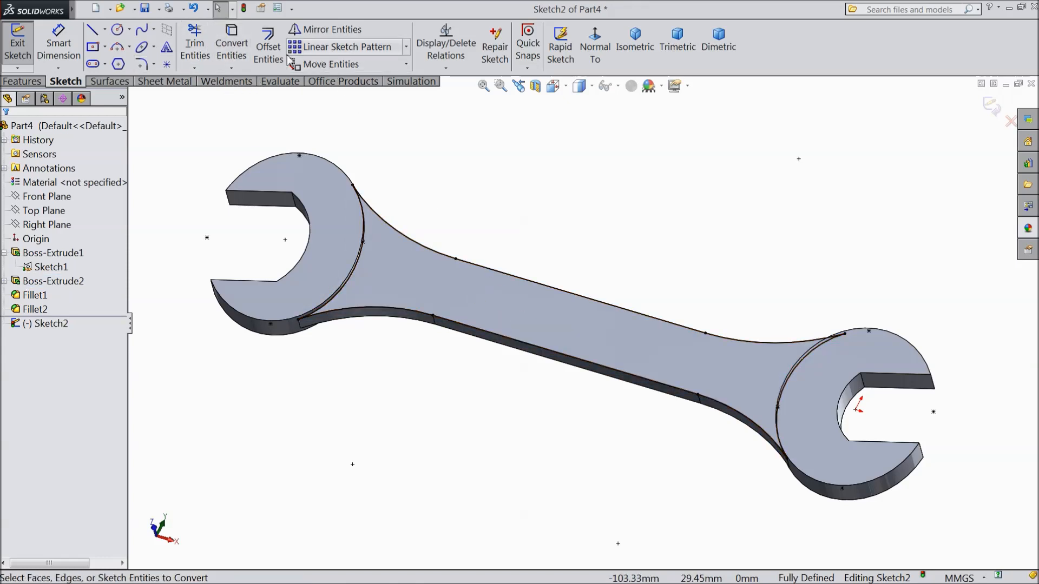
{"action": "mouse_move", "coordinate": [268, 44]}
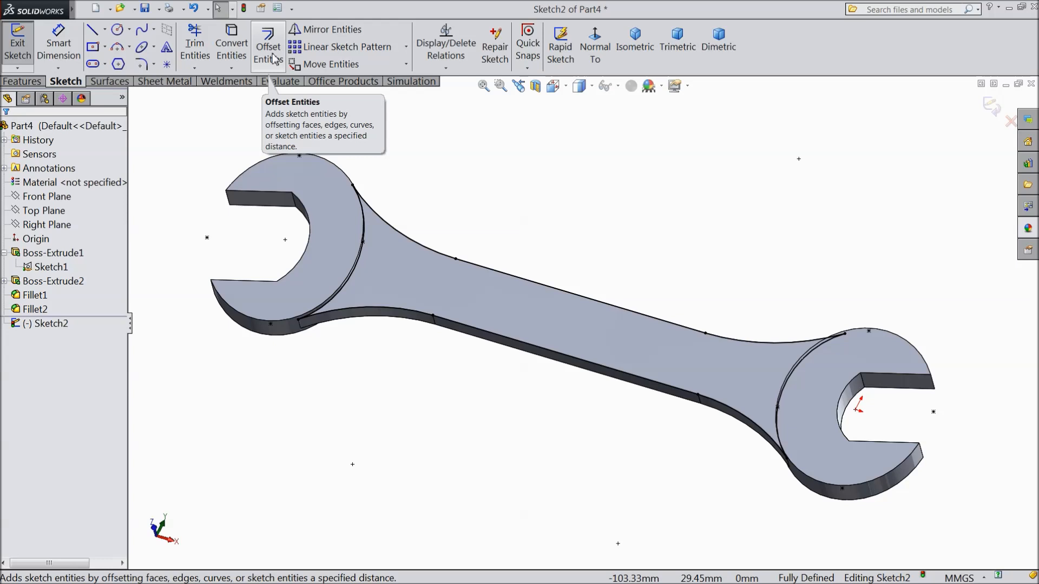
{"action": "left_click", "coordinate": [268, 44]}
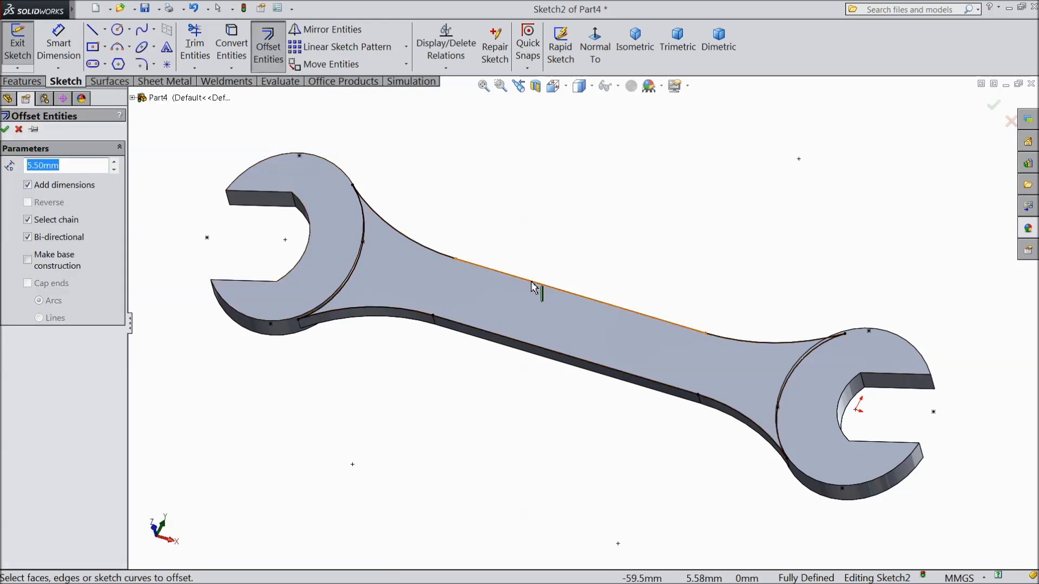
{"action": "left_click", "coordinate": [537, 295]}
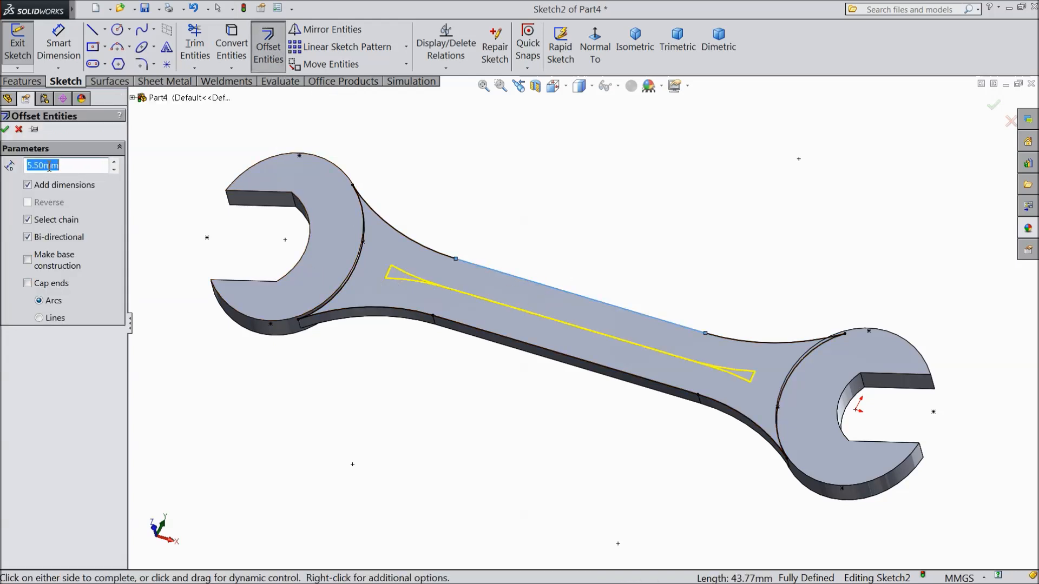
- Set the offset to 3 mm, confirm the inset outline and dismiss the warning
{"action": "type", "text": "1.00mm"}
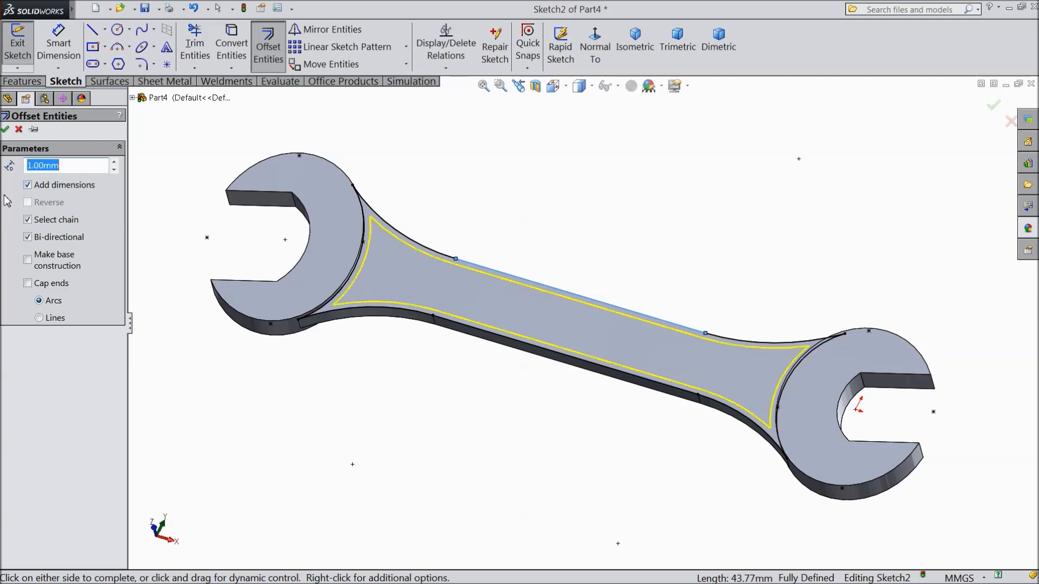
{"action": "type", "text": "2"}
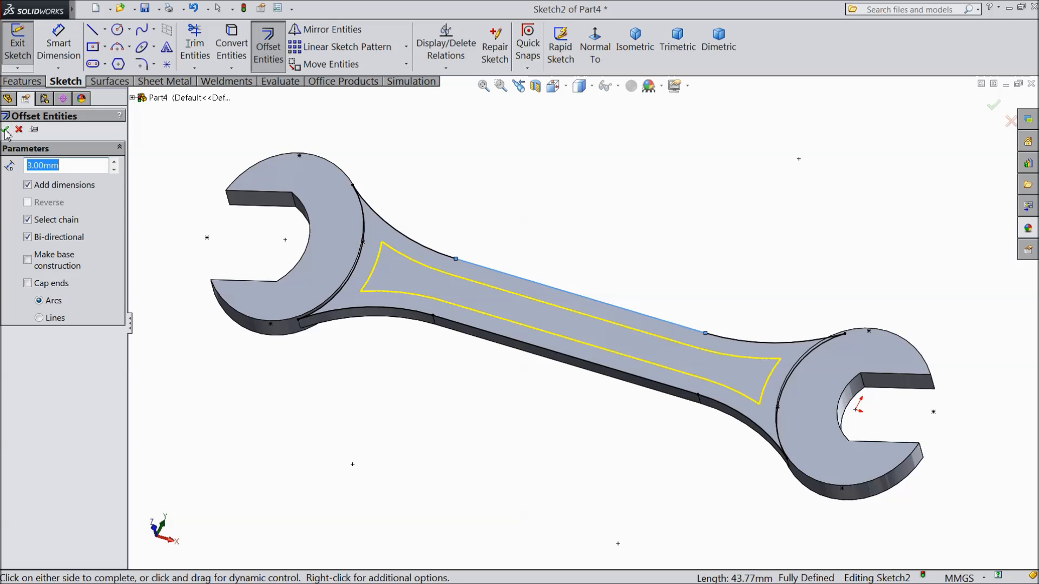
{"action": "left_click", "coordinate": [8, 130]}
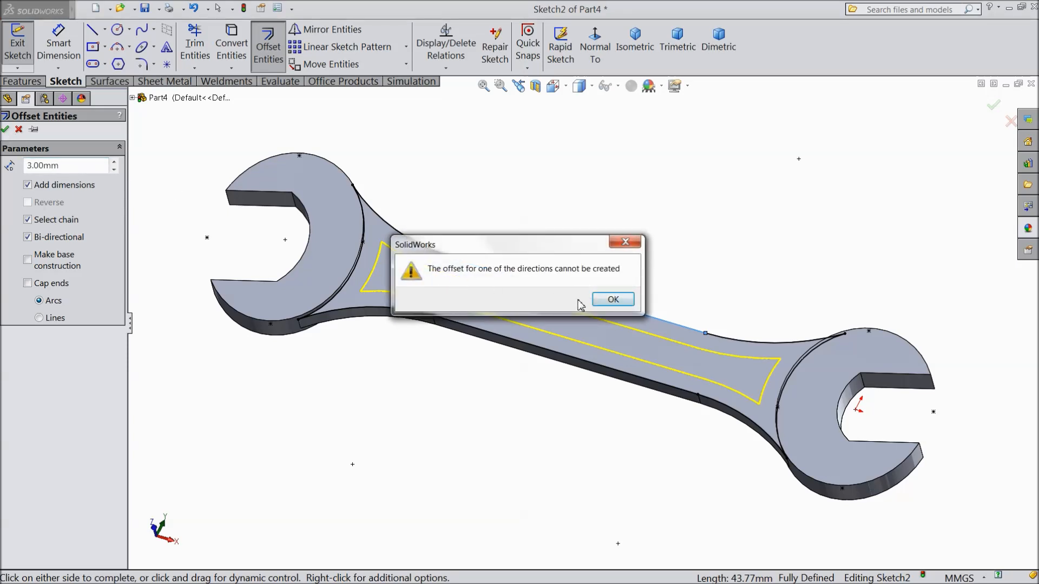
{"action": "left_click", "coordinate": [613, 299]}
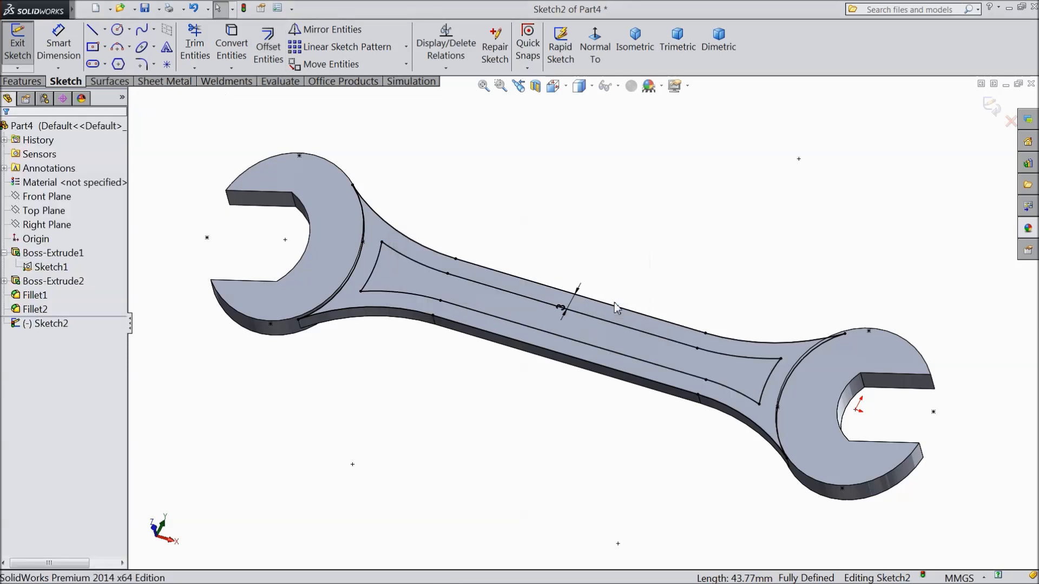
{"action": "mouse_move", "coordinate": [137, 156]}
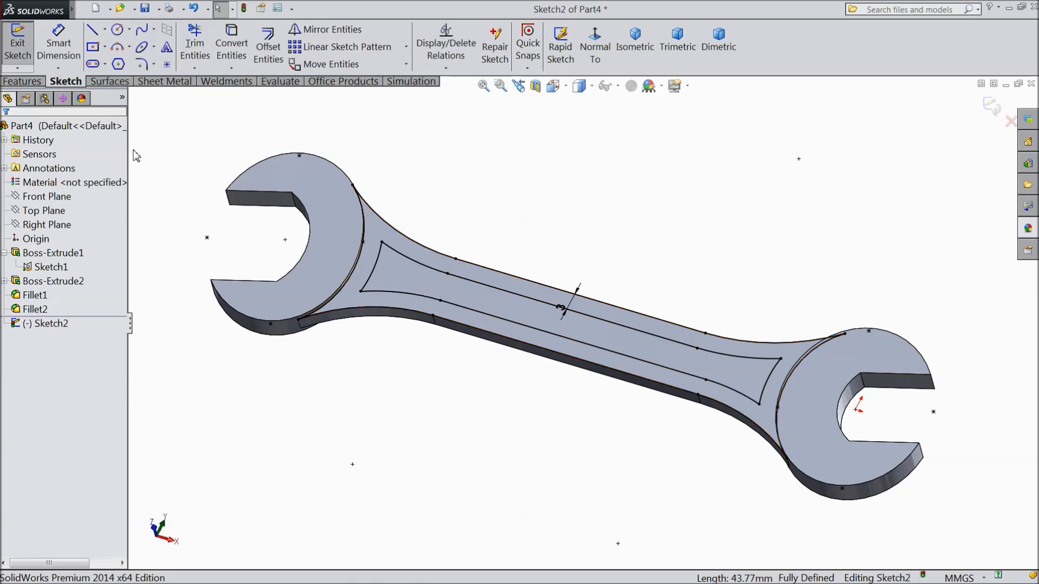
- Cut a 0.5 mm blind recess into the handle using the inset sketch region (Cut-Extrude1)
{"action": "left_click", "coordinate": [23, 81]}
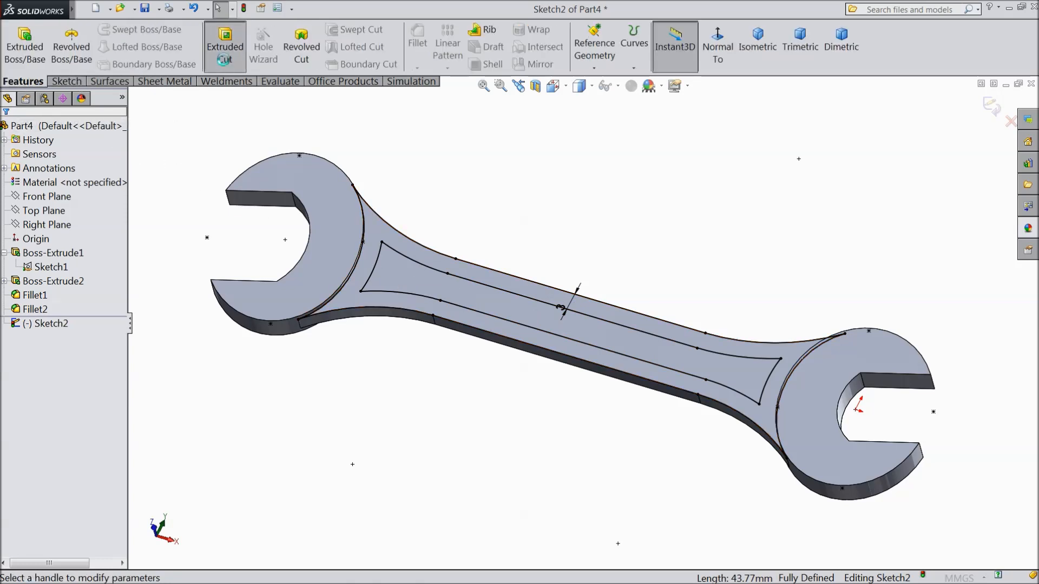
{"action": "left_click", "coordinate": [225, 48]}
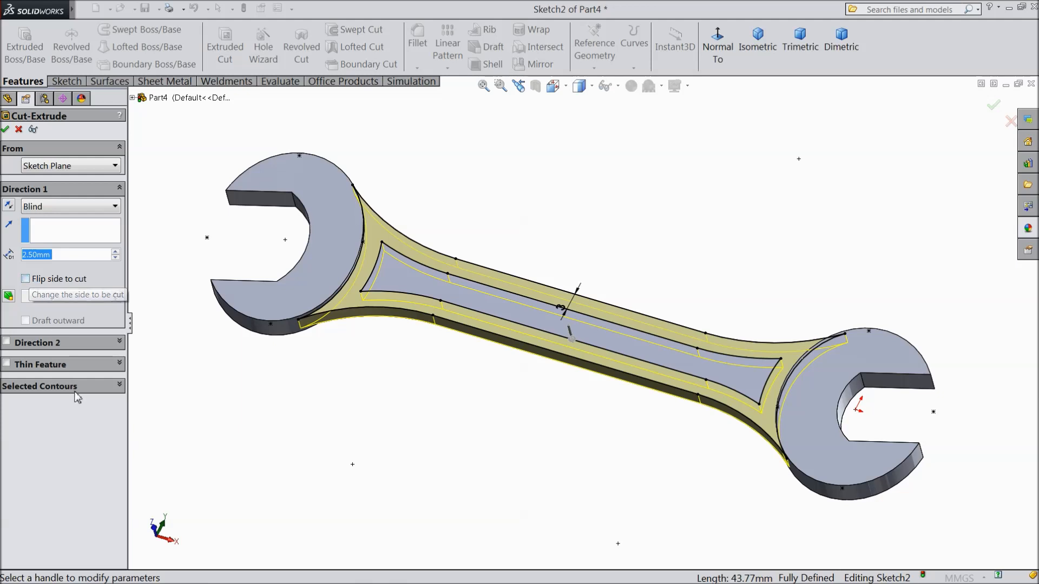
{"action": "left_click", "coordinate": [420, 299]}
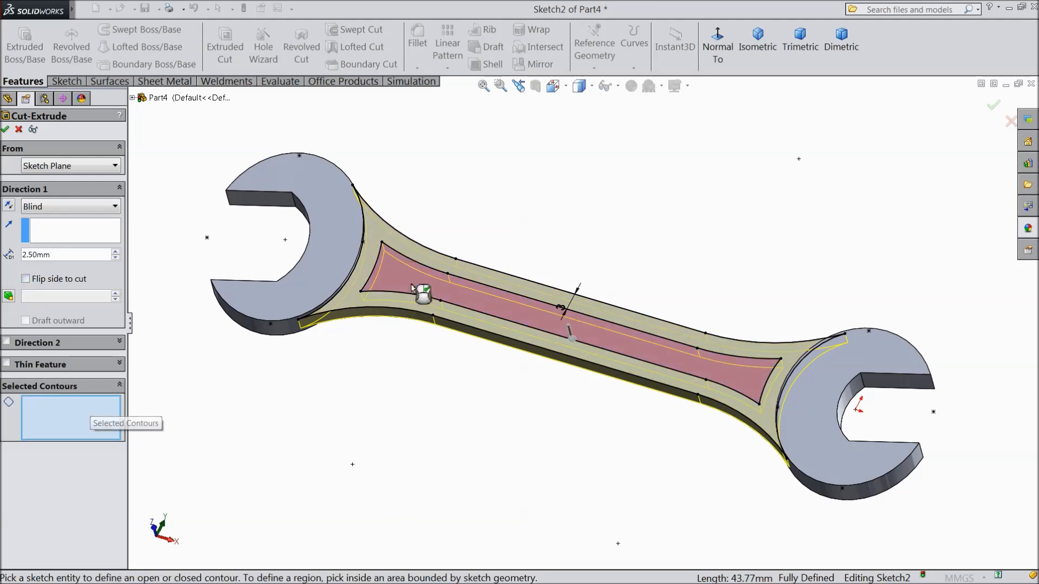
{"action": "left_click", "coordinate": [422, 300]}
{"action": "type", "text": "0.5"}
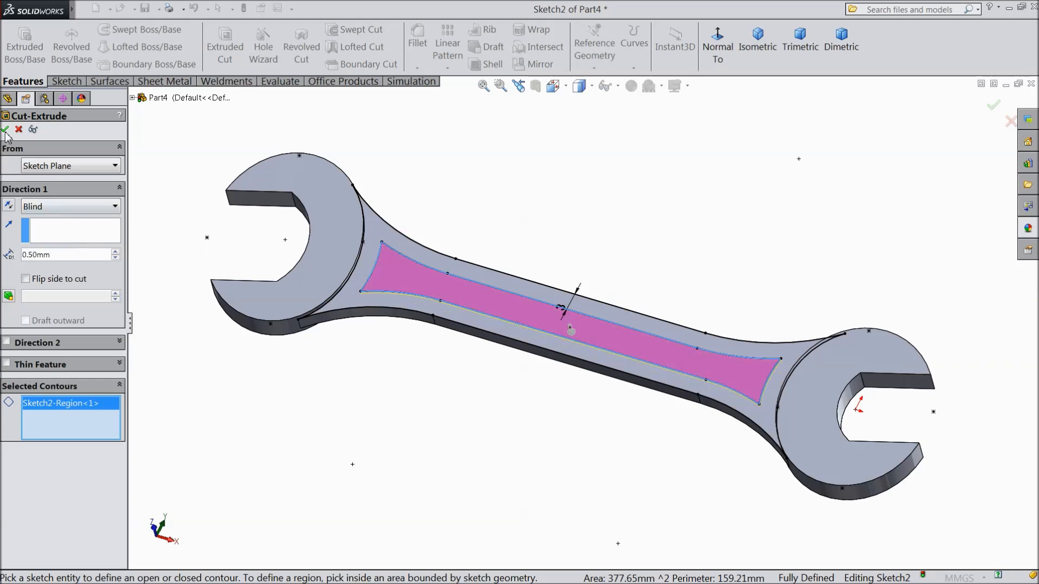
{"action": "left_click", "coordinate": [6, 130]}
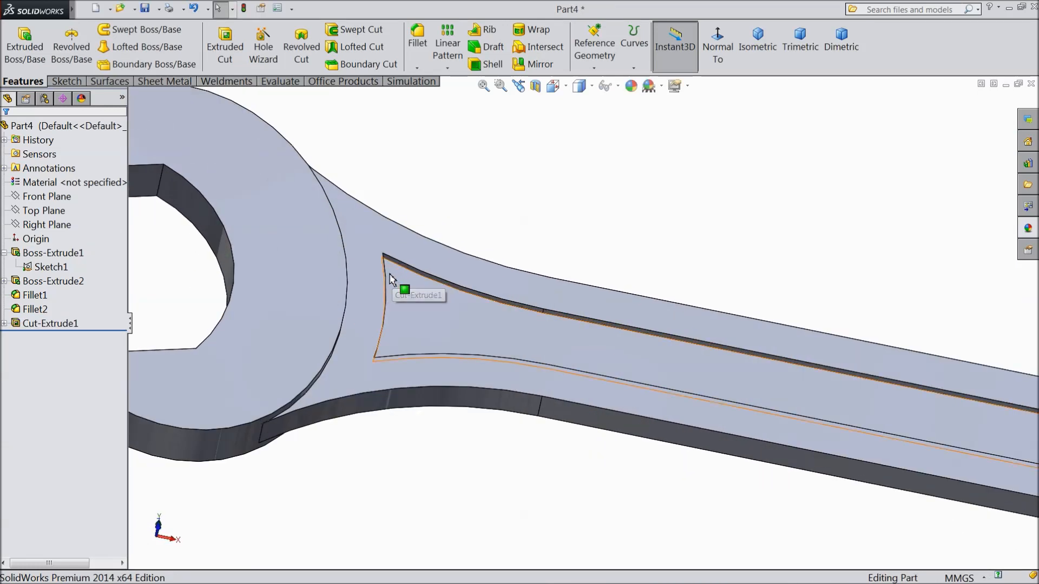
- Round the recess corner edges with 1.5 mm fillets (Fillet3) and view the spanner isometrically
{"action": "left_click", "coordinate": [417, 34]}
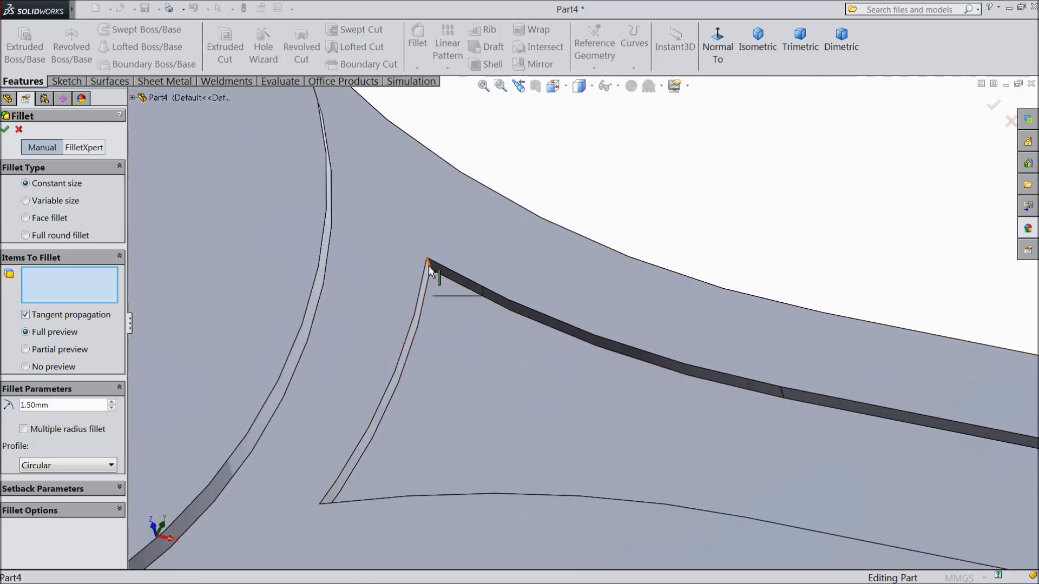
{"action": "left_click", "coordinate": [426, 271]}
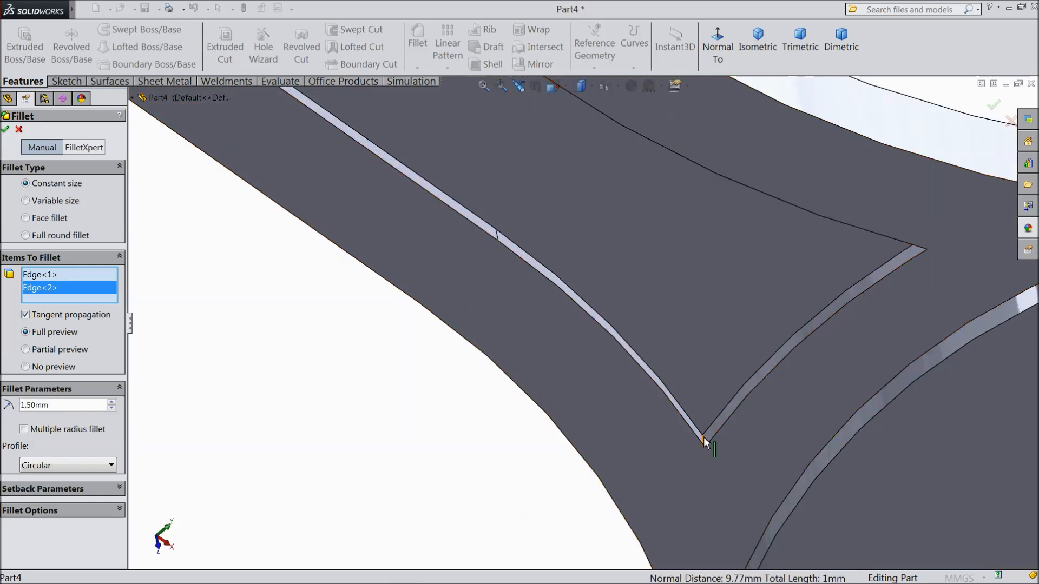
{"action": "left_click", "coordinate": [739, 315]}
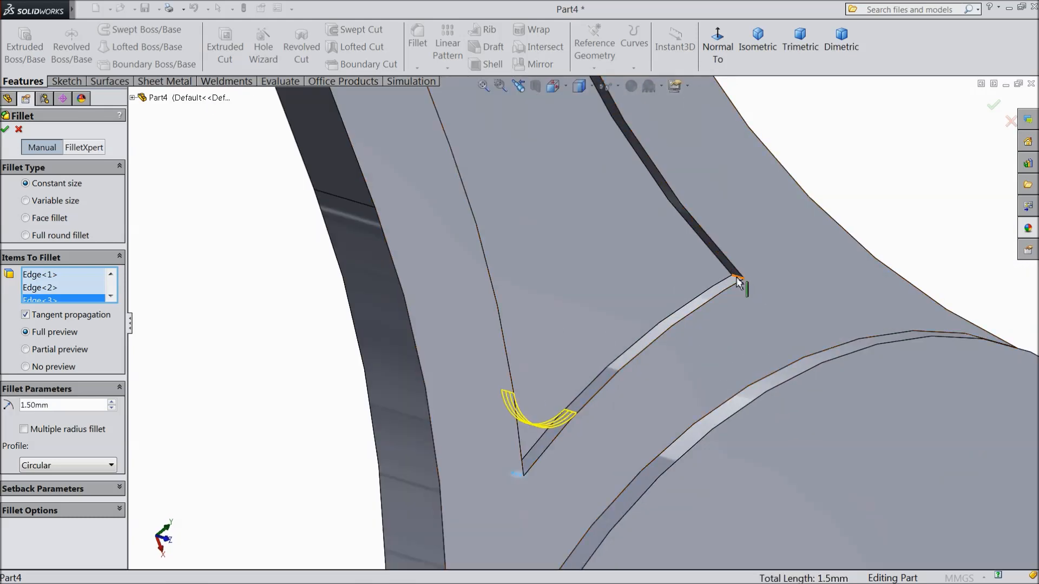
{"action": "left_click", "coordinate": [737, 281]}
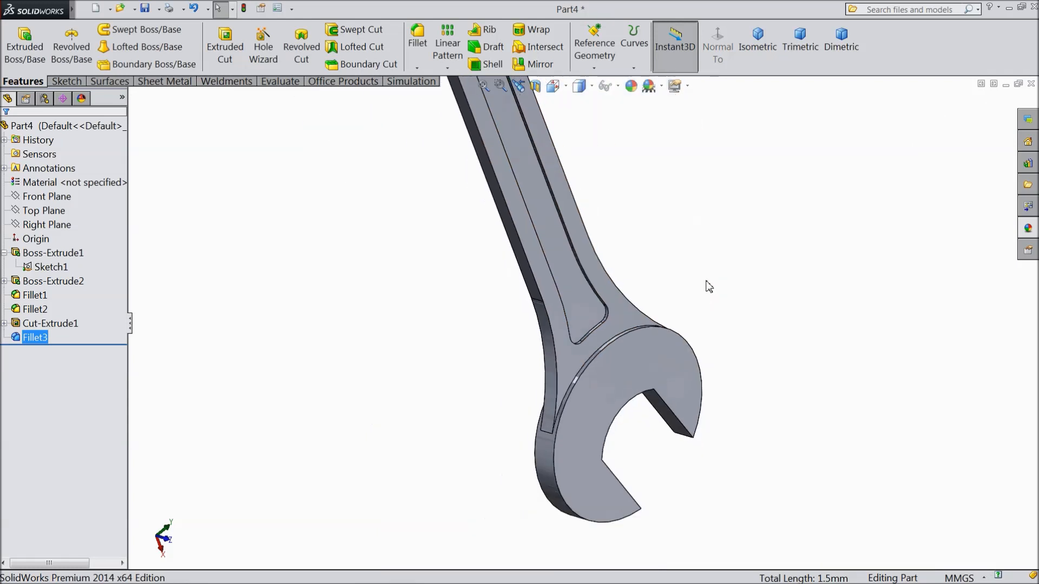
{"action": "left_click", "coordinate": [758, 34]}
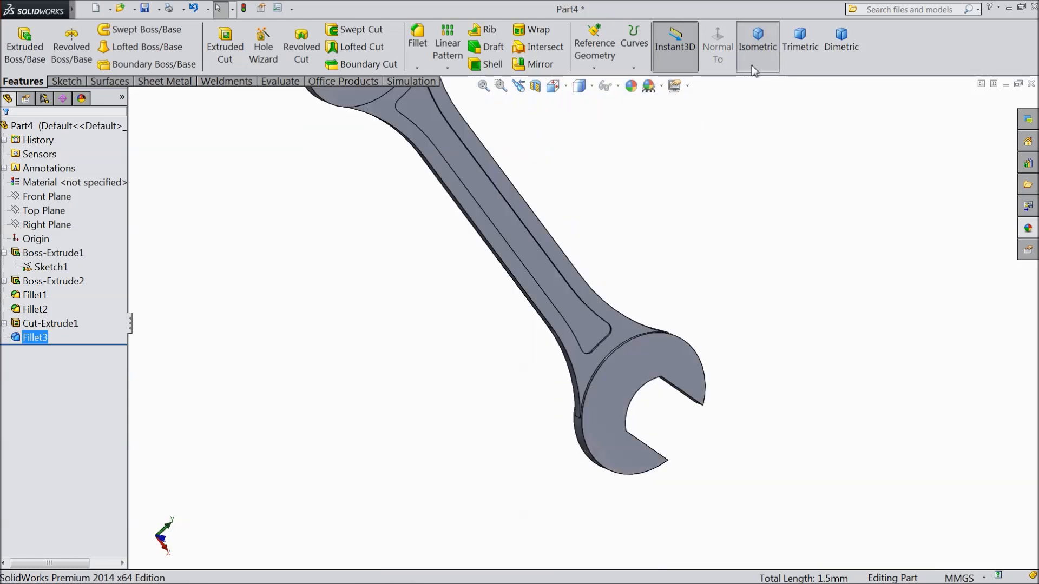
{"action": "left_click", "coordinate": [757, 32]}
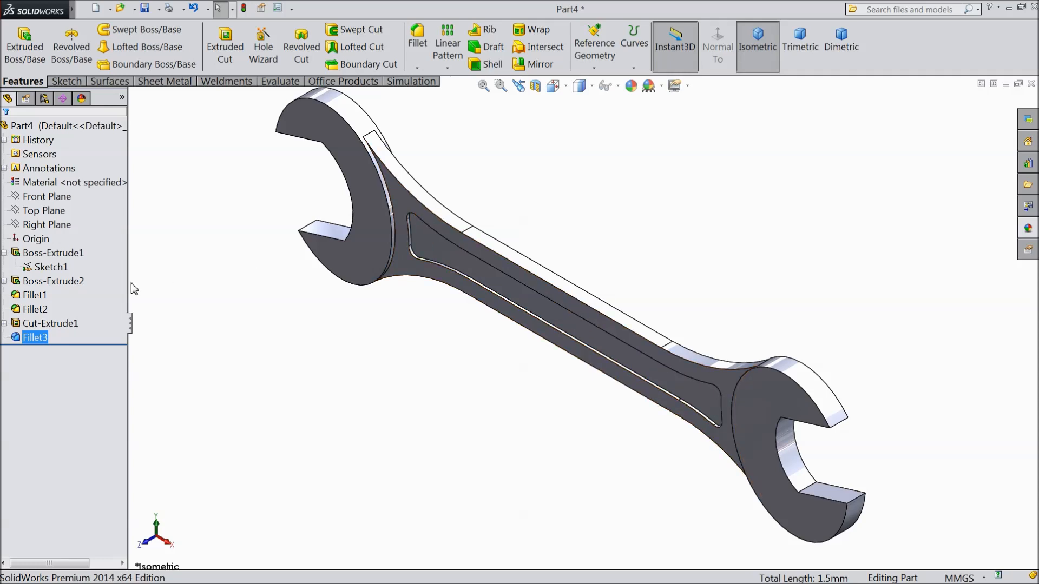
- Mirror Fillet3 and Cut-Extrude1 about the Front Plane onto the opposite face (Mirror1)
{"action": "left_click", "coordinate": [43, 210]}
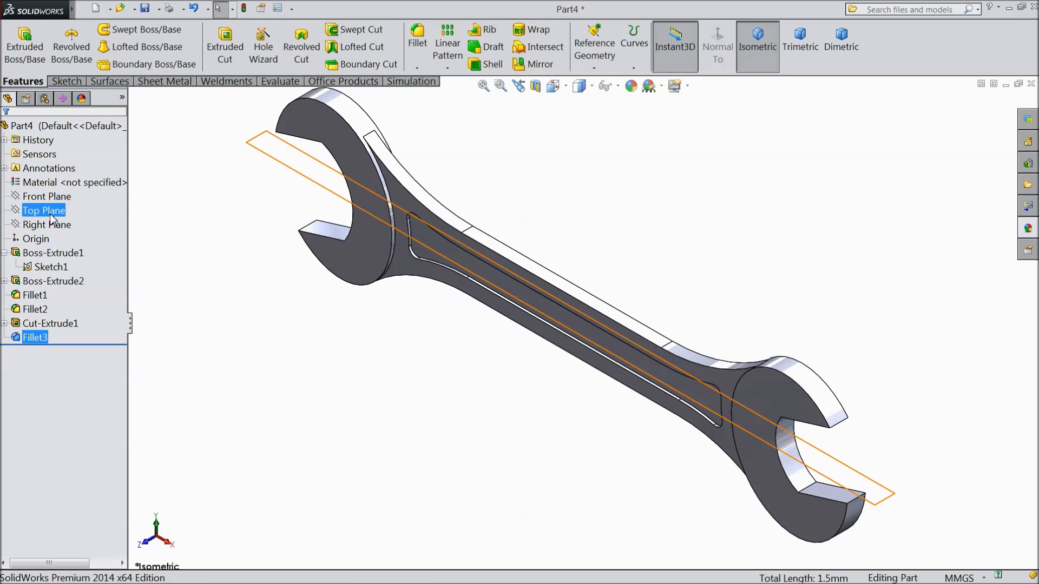
{"action": "left_click", "coordinate": [48, 196]}
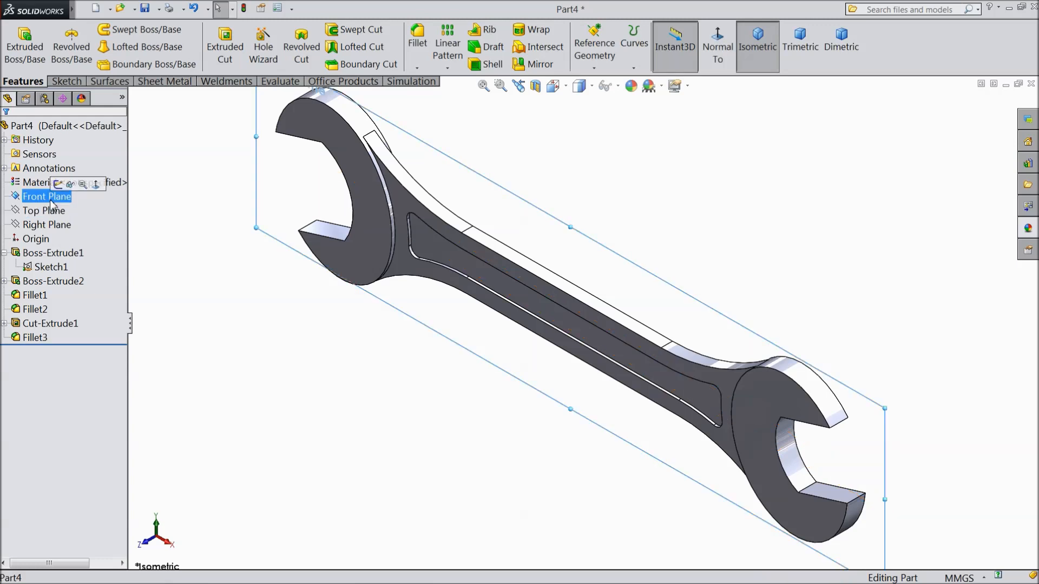
{"action": "left_click", "coordinate": [536, 64]}
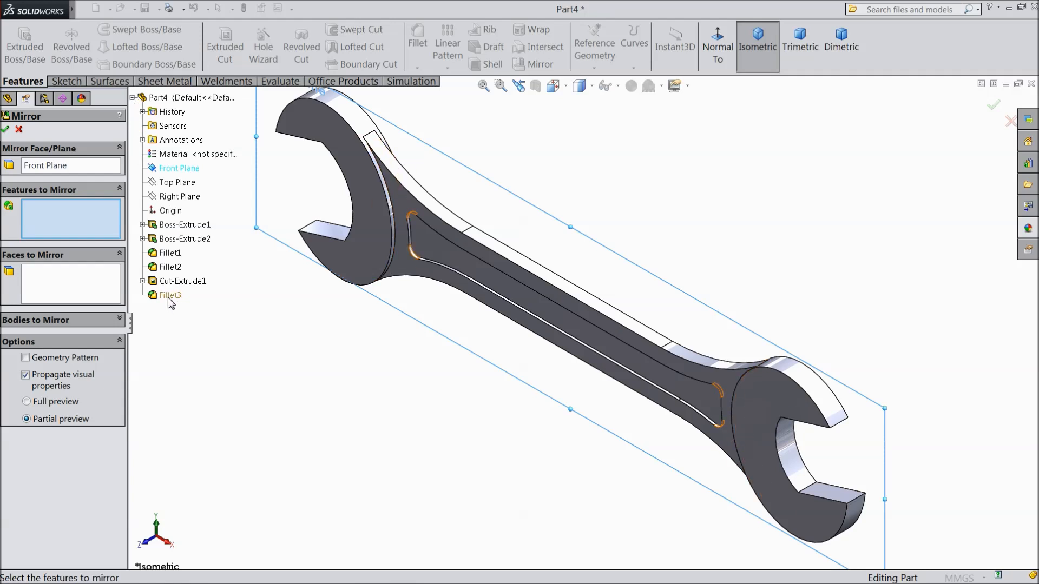
{"action": "left_click", "coordinate": [170, 294]}
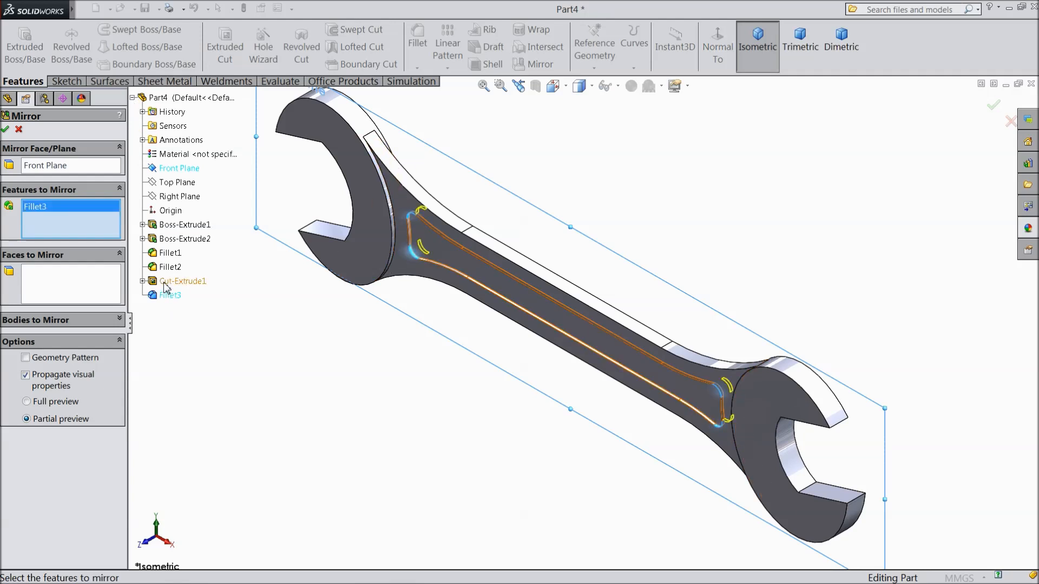
{"action": "left_click", "coordinate": [183, 282]}
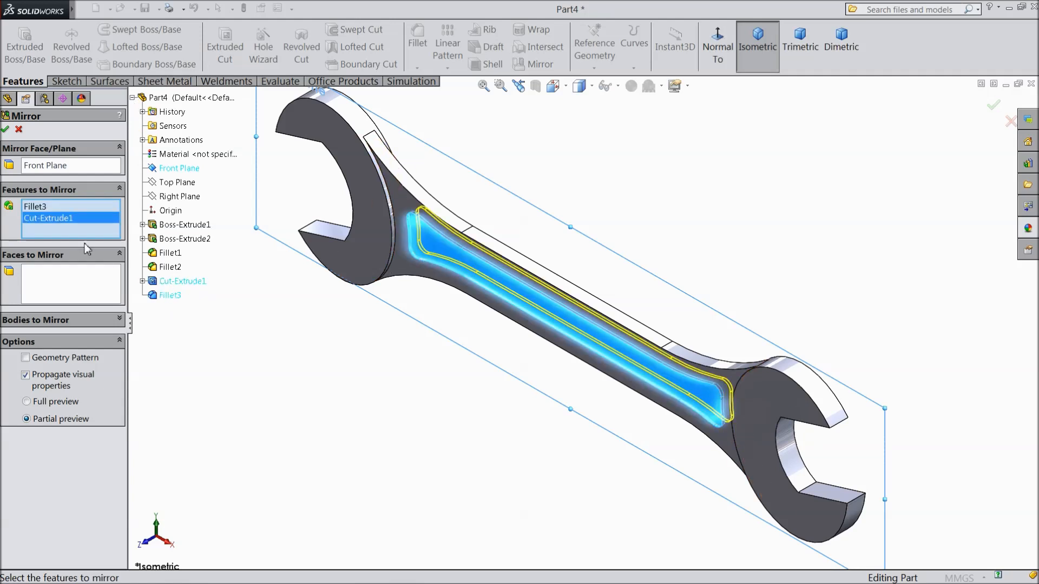
{"action": "left_click", "coordinate": [6, 130]}
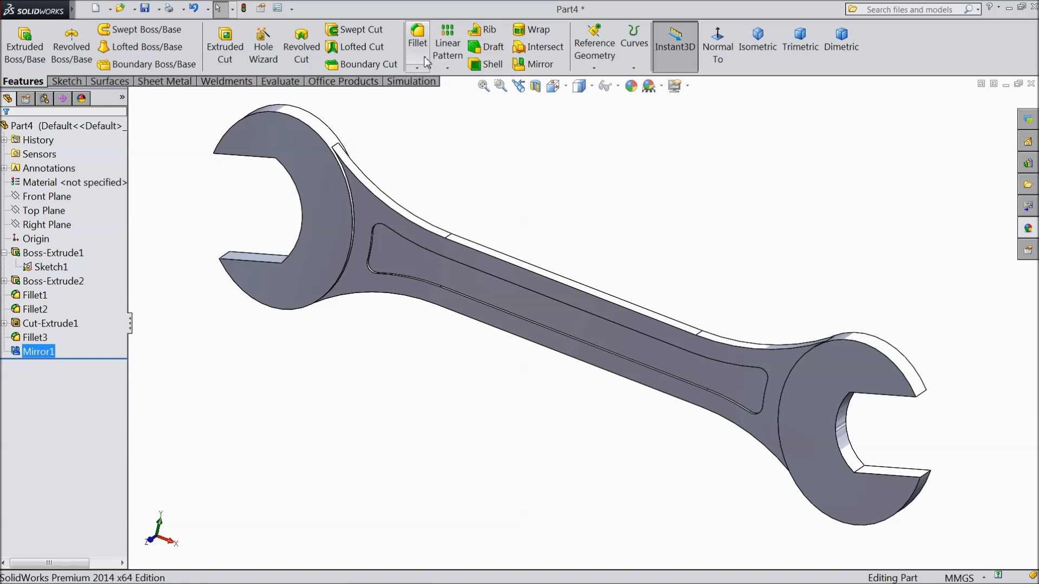
- Round the outer edges of both heads and the handle with 0.5 mm fillets
{"action": "left_click", "coordinate": [416, 34]}
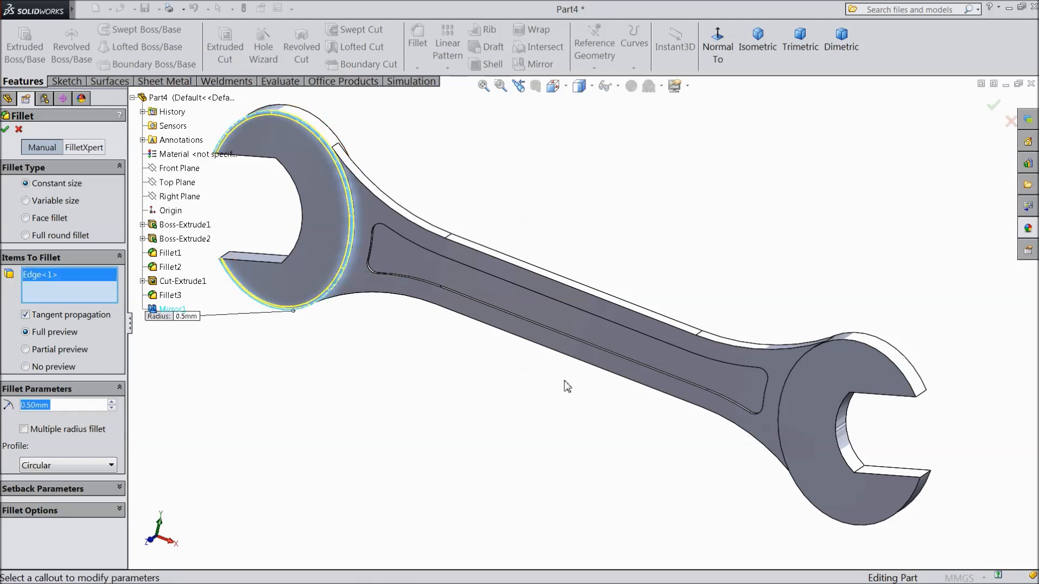
{"action": "mouse_move", "coordinate": [812, 519]}
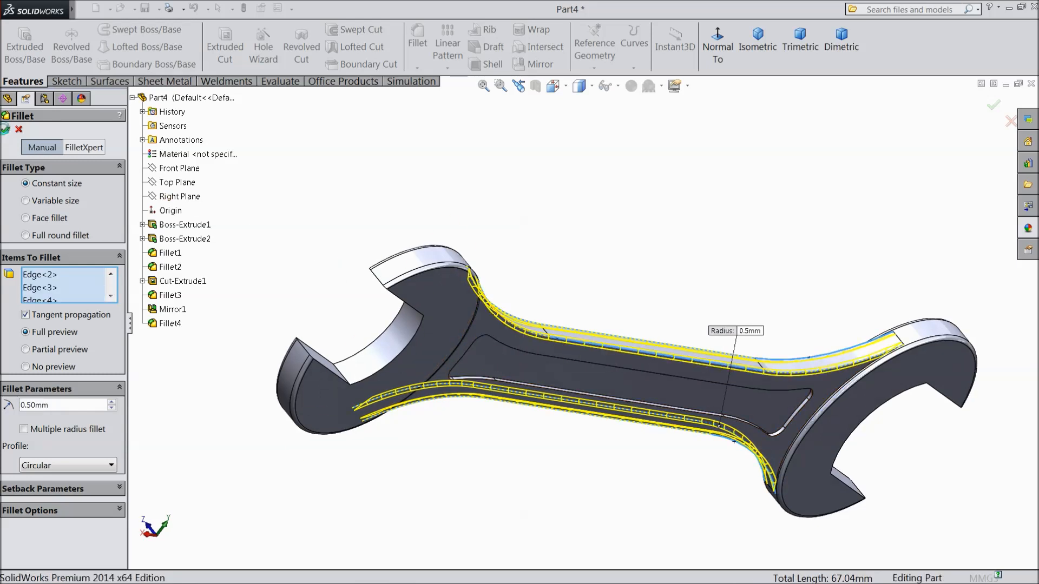
{"action": "left_click", "coordinate": [6, 115]}
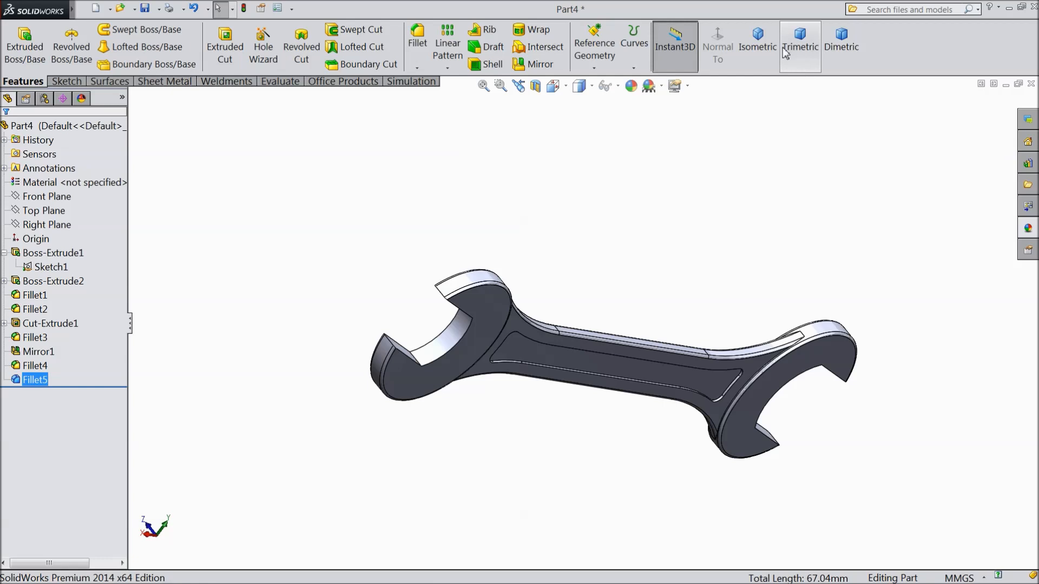
- Colour the whole spanner yellow (RGB 255,255,0) and rotate it to inspect
{"action": "left_click", "coordinate": [758, 42]}
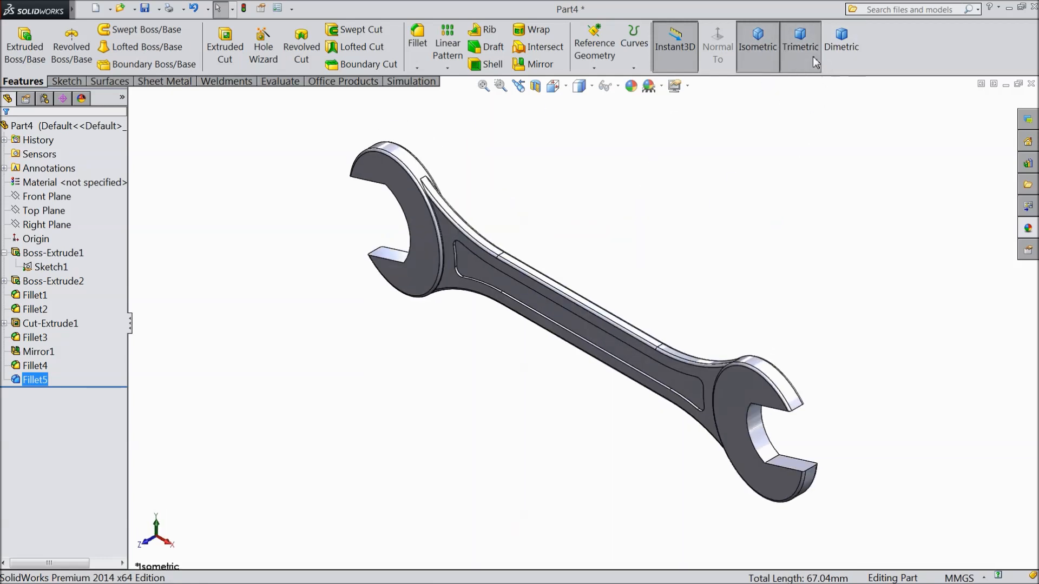
{"action": "left_click", "coordinate": [801, 37]}
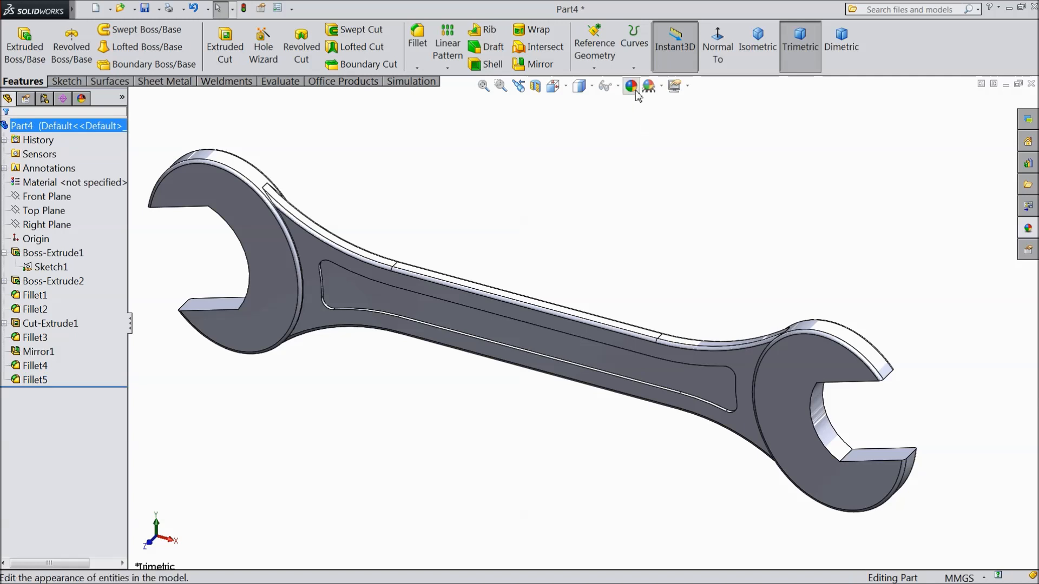
{"action": "left_click", "coordinate": [632, 85]}
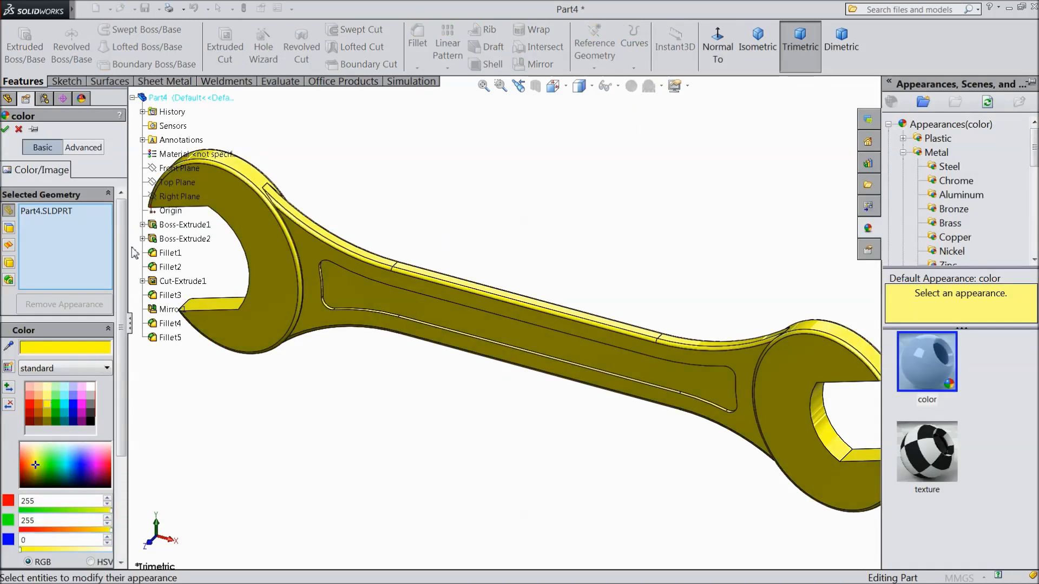
{"action": "left_click", "coordinate": [7, 129]}
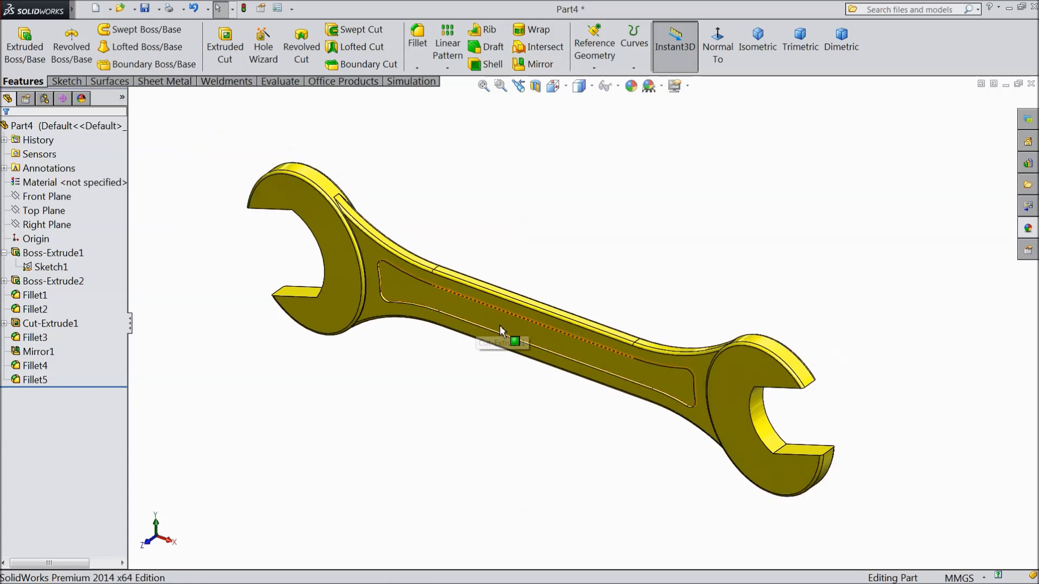
{"action": "left_click_drag", "start_coordinate": [500, 331], "coordinate": [478, 359]}
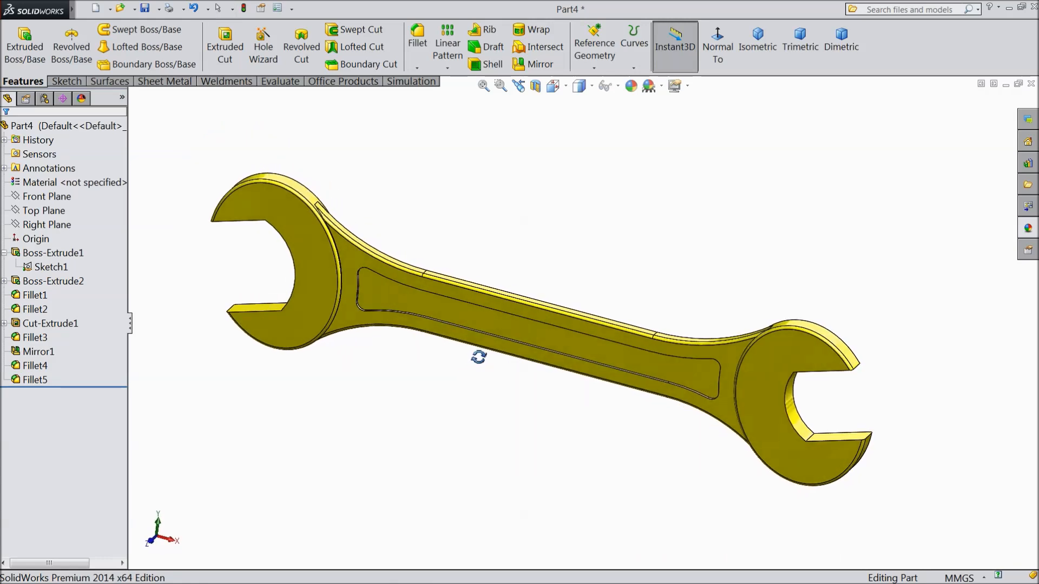